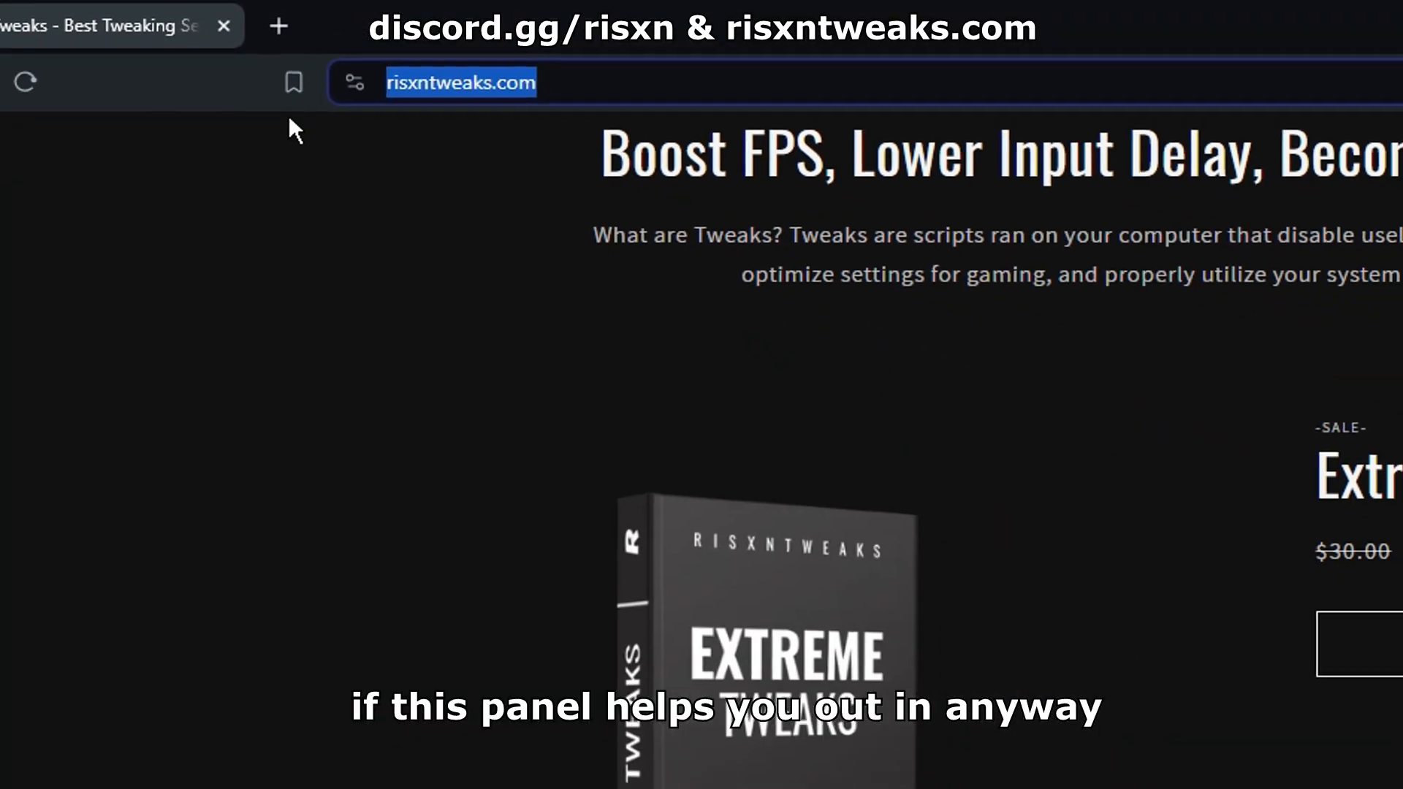
- Scroll the Risxn Tweaks site, enter the Discord free-tweaks channel and review the VirusTotal report
scroll("down", 3)
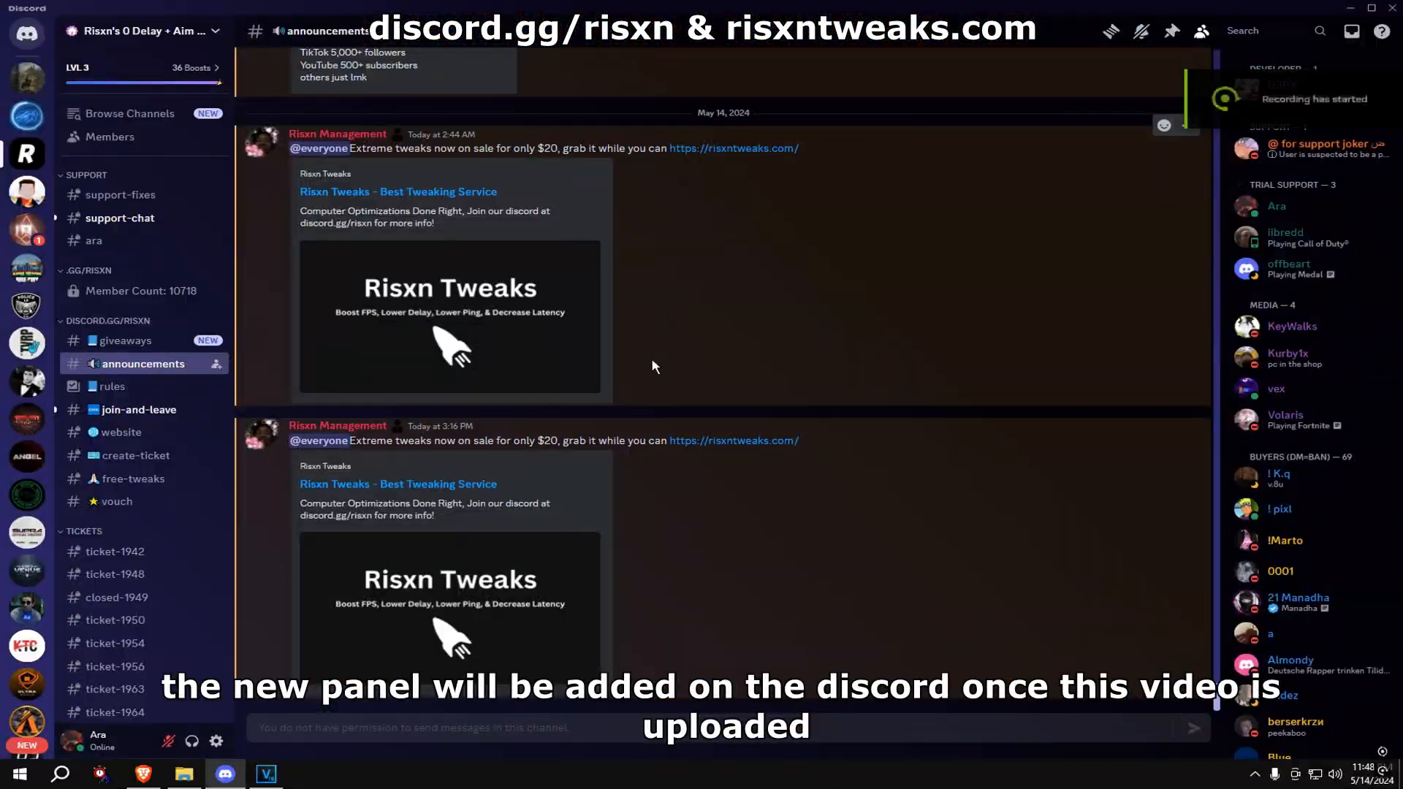
left_click(131, 478)
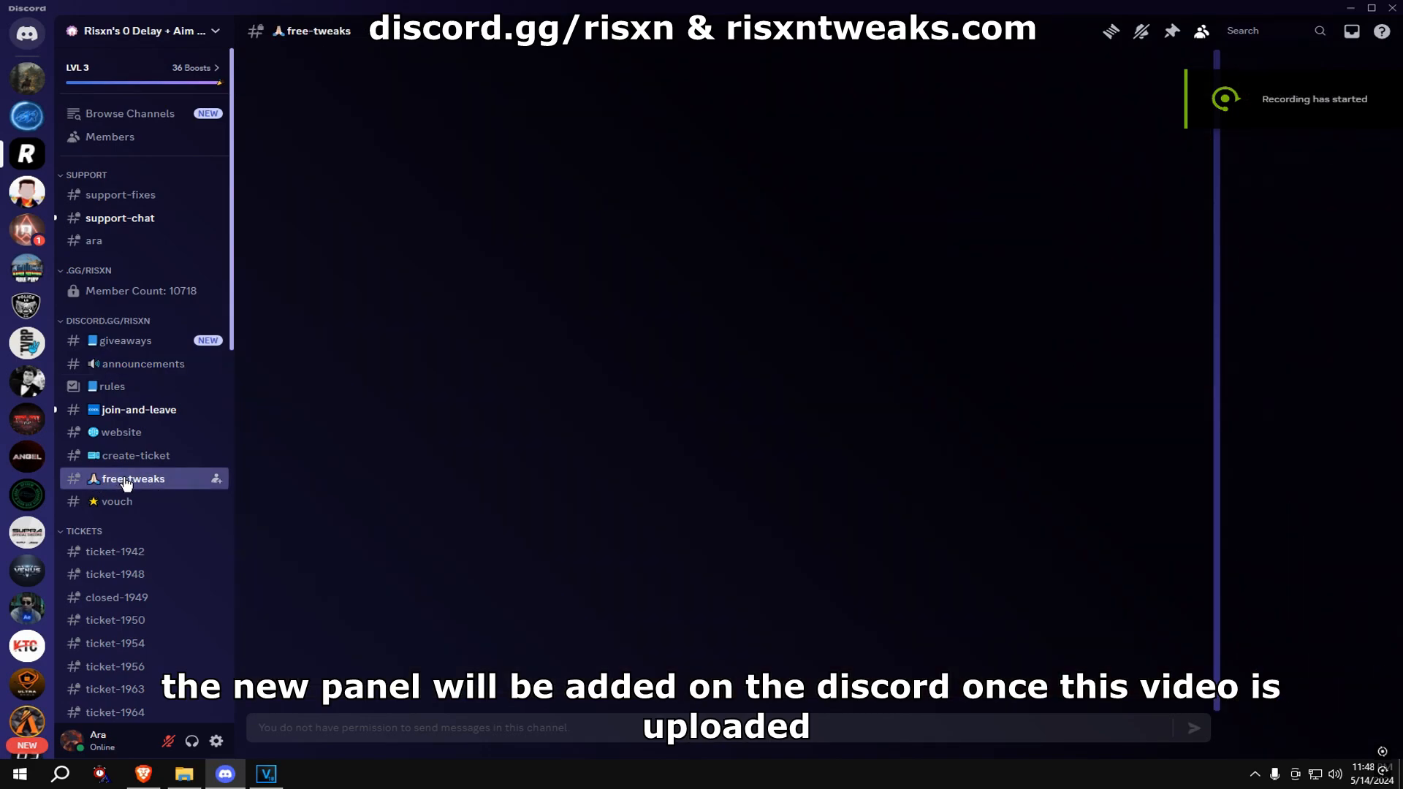
left_click(135, 478)
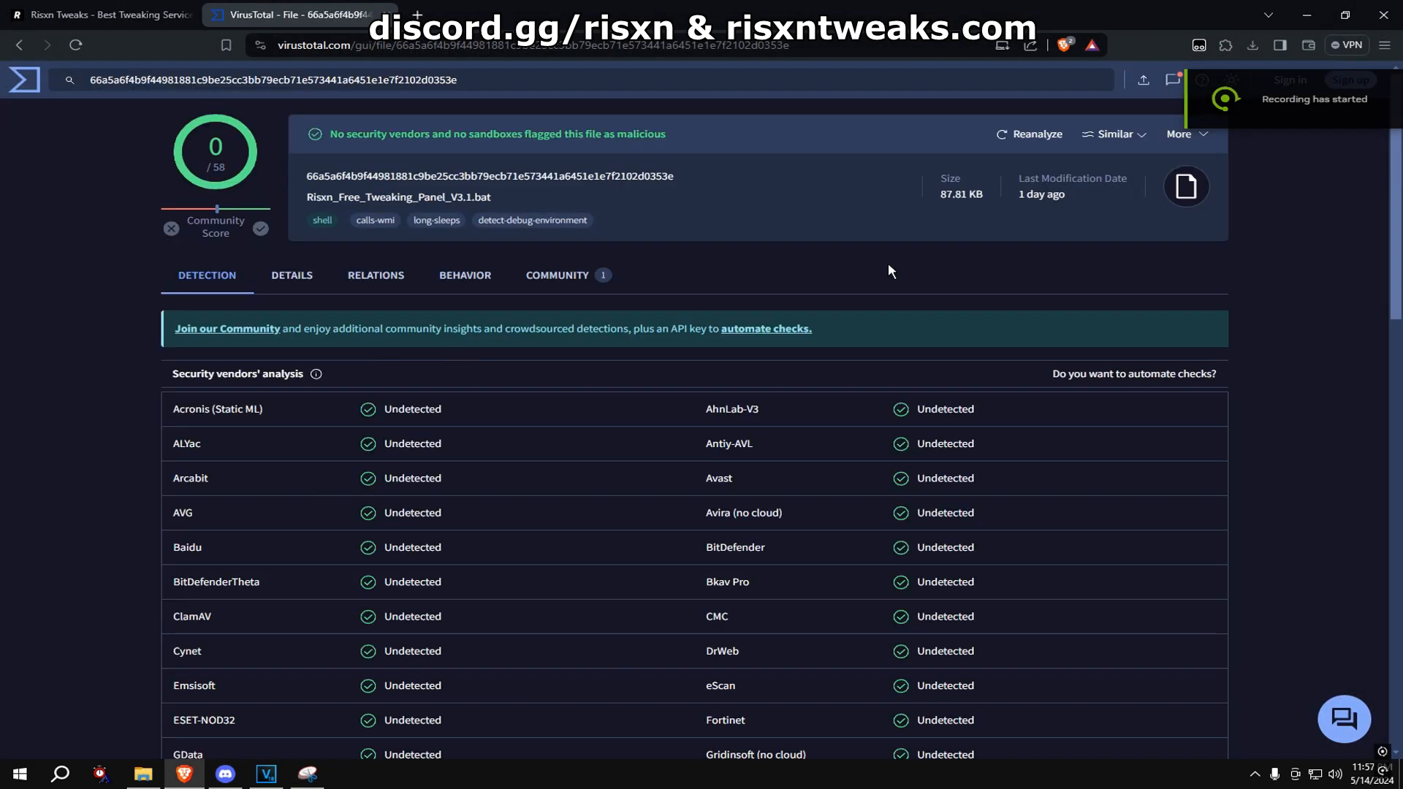
scroll("down", 3)
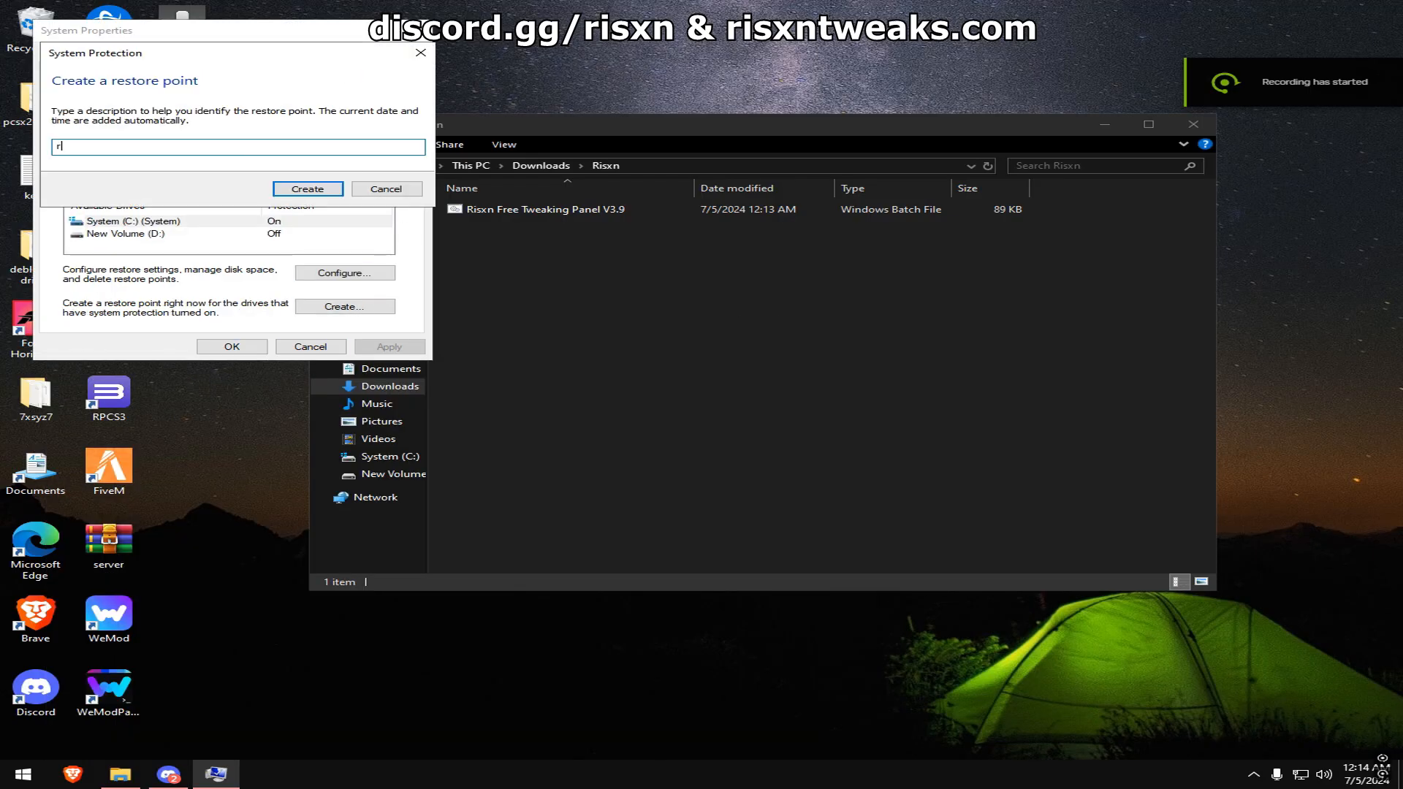
- Create the restore point, then run the Risxn Free V3.9 batch file as administrator
left_click(307, 188)
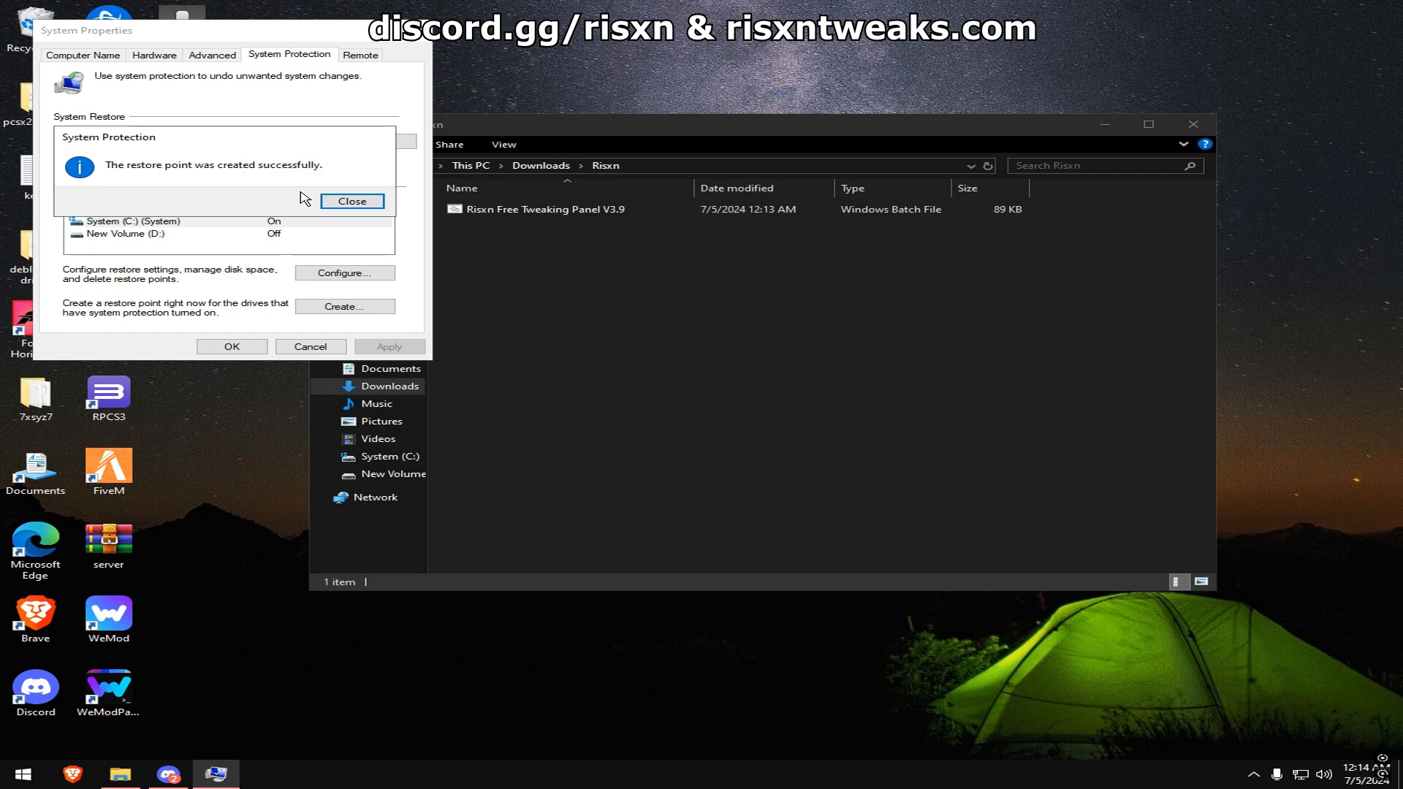
left_click(351, 200)
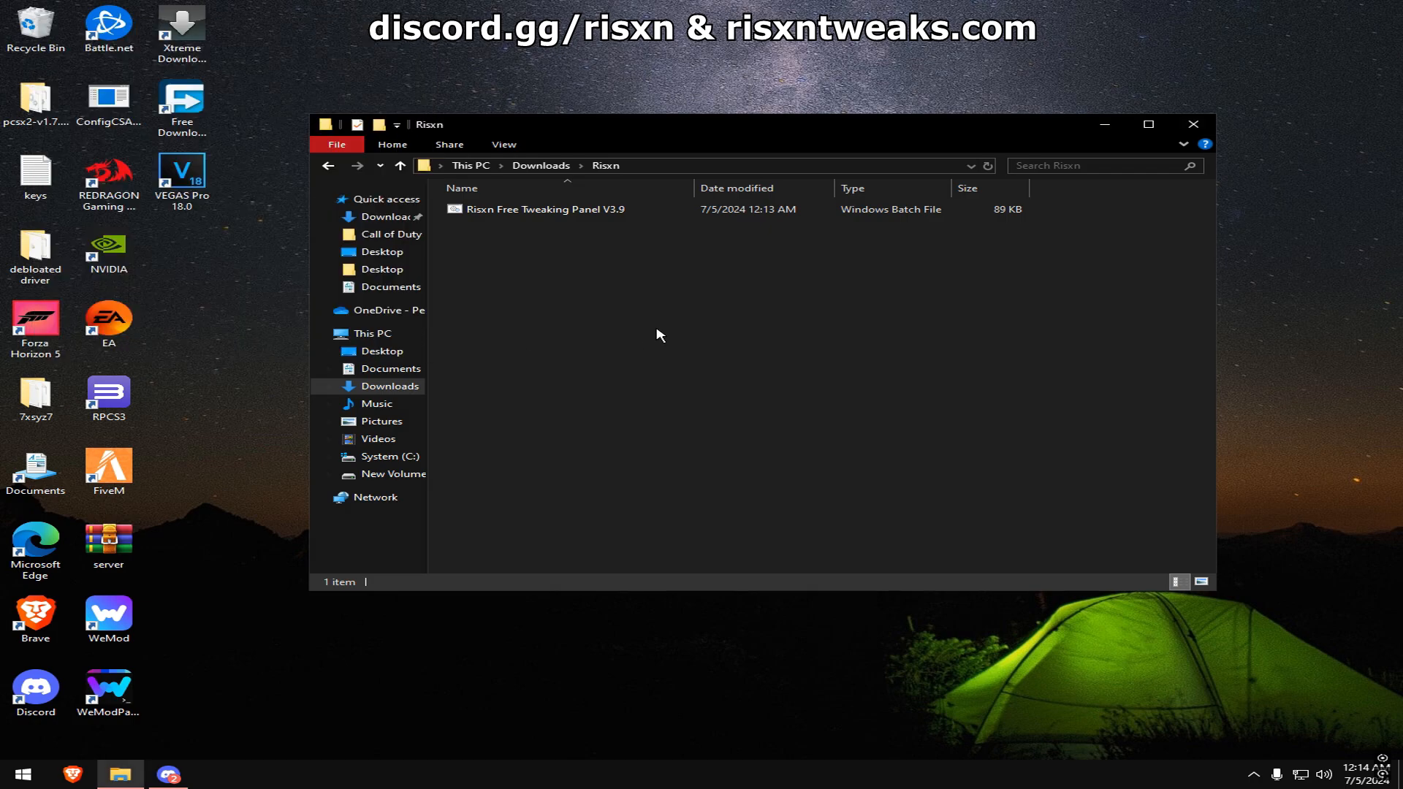
right_click(543, 209)
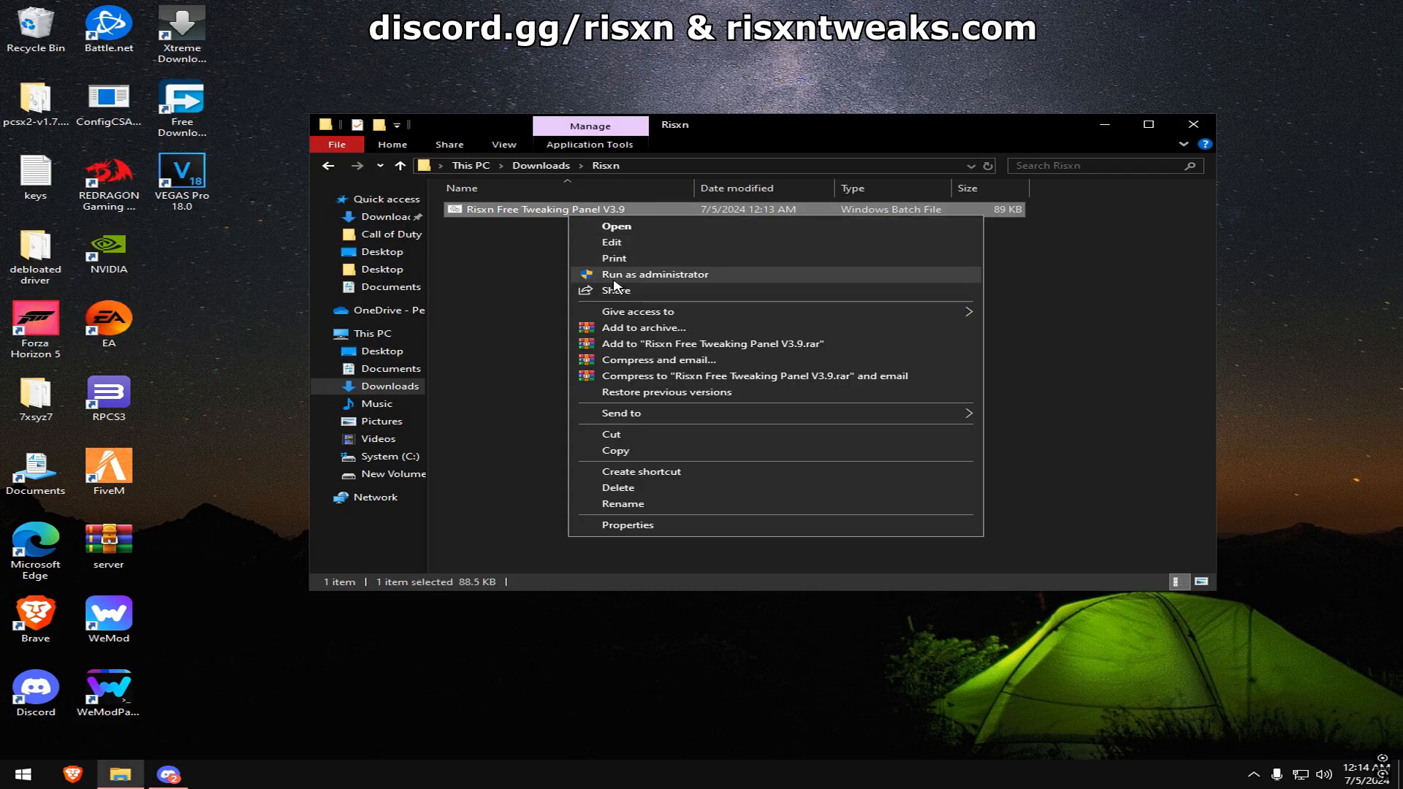
left_click(655, 274)
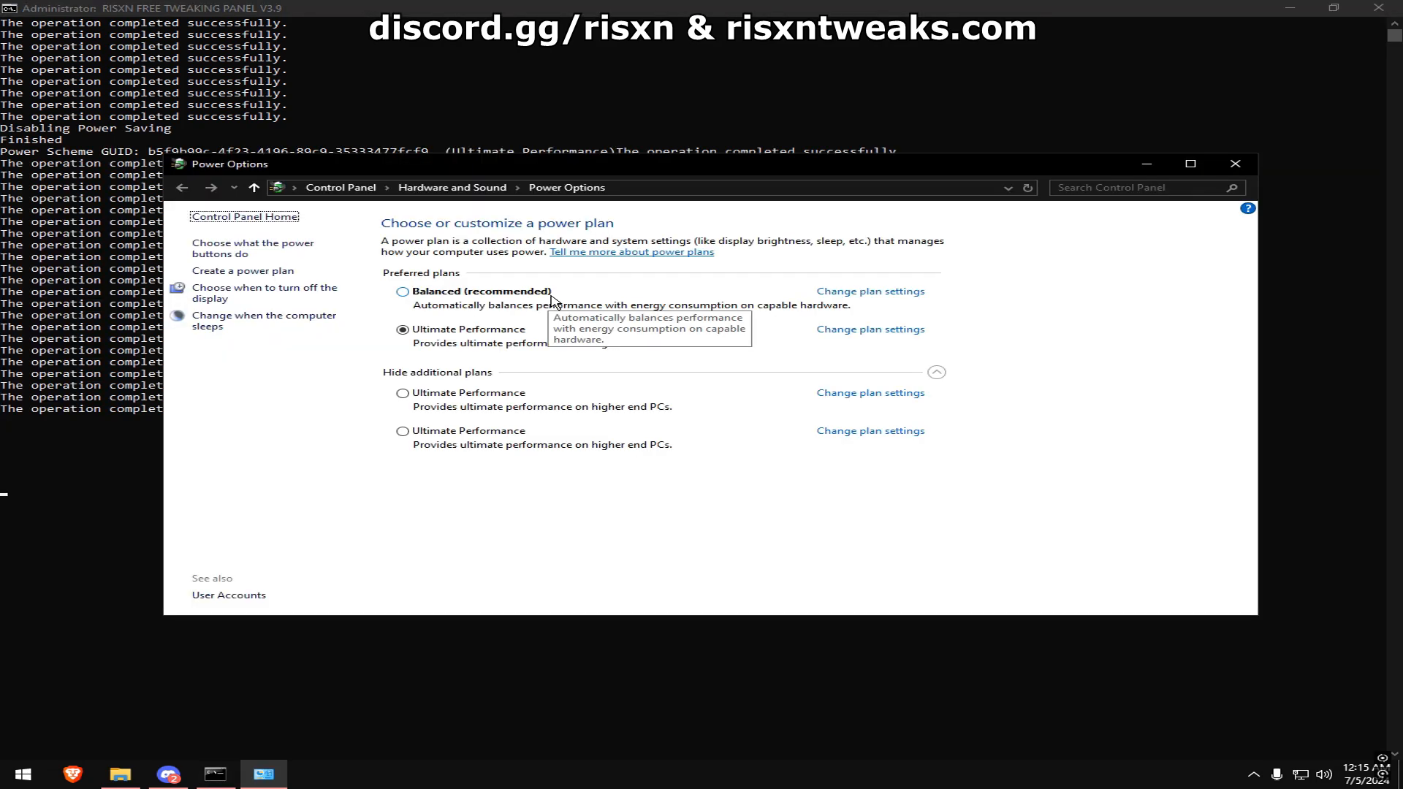
- Close Power Options showing Ultimate Performance active and continue past the completion message
left_click(404, 430)
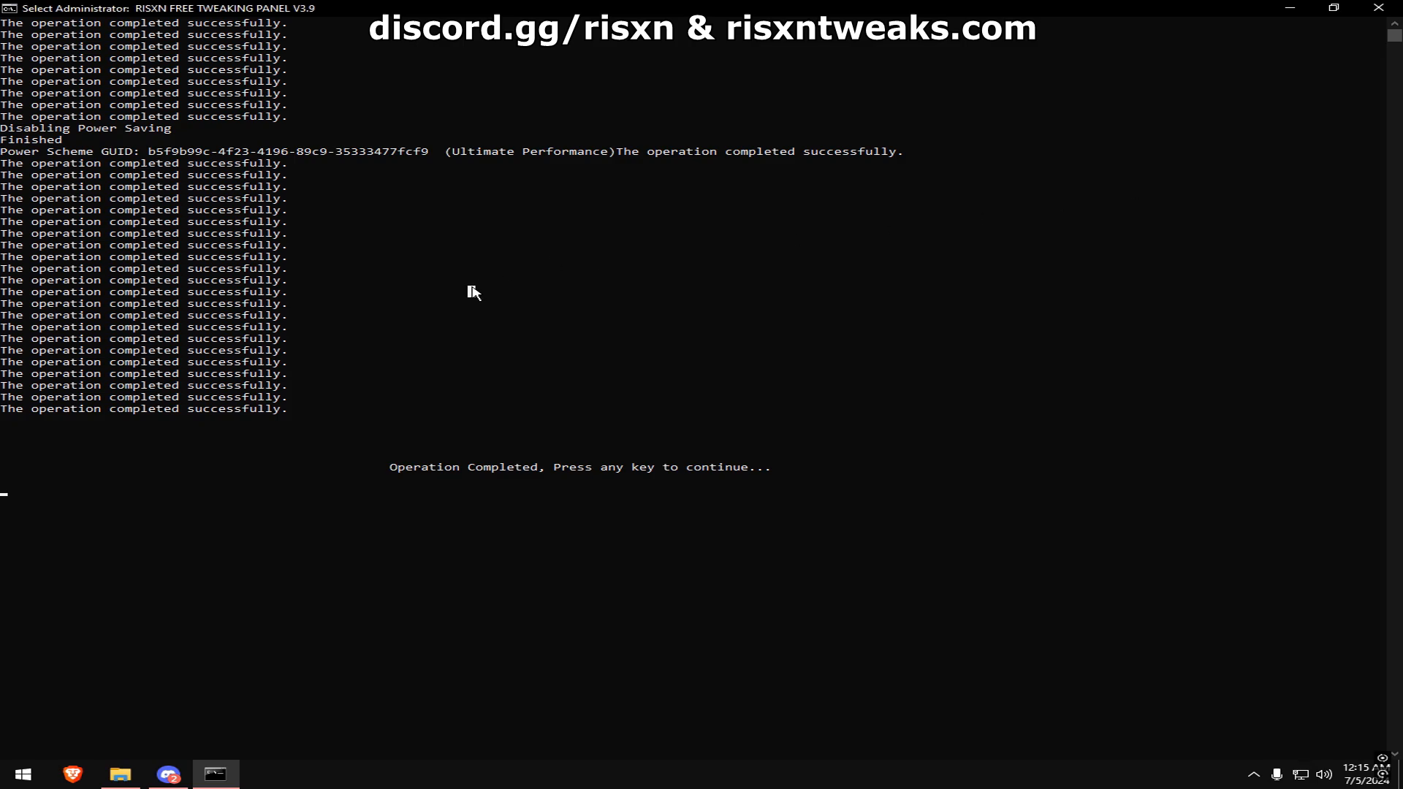
key("enter")
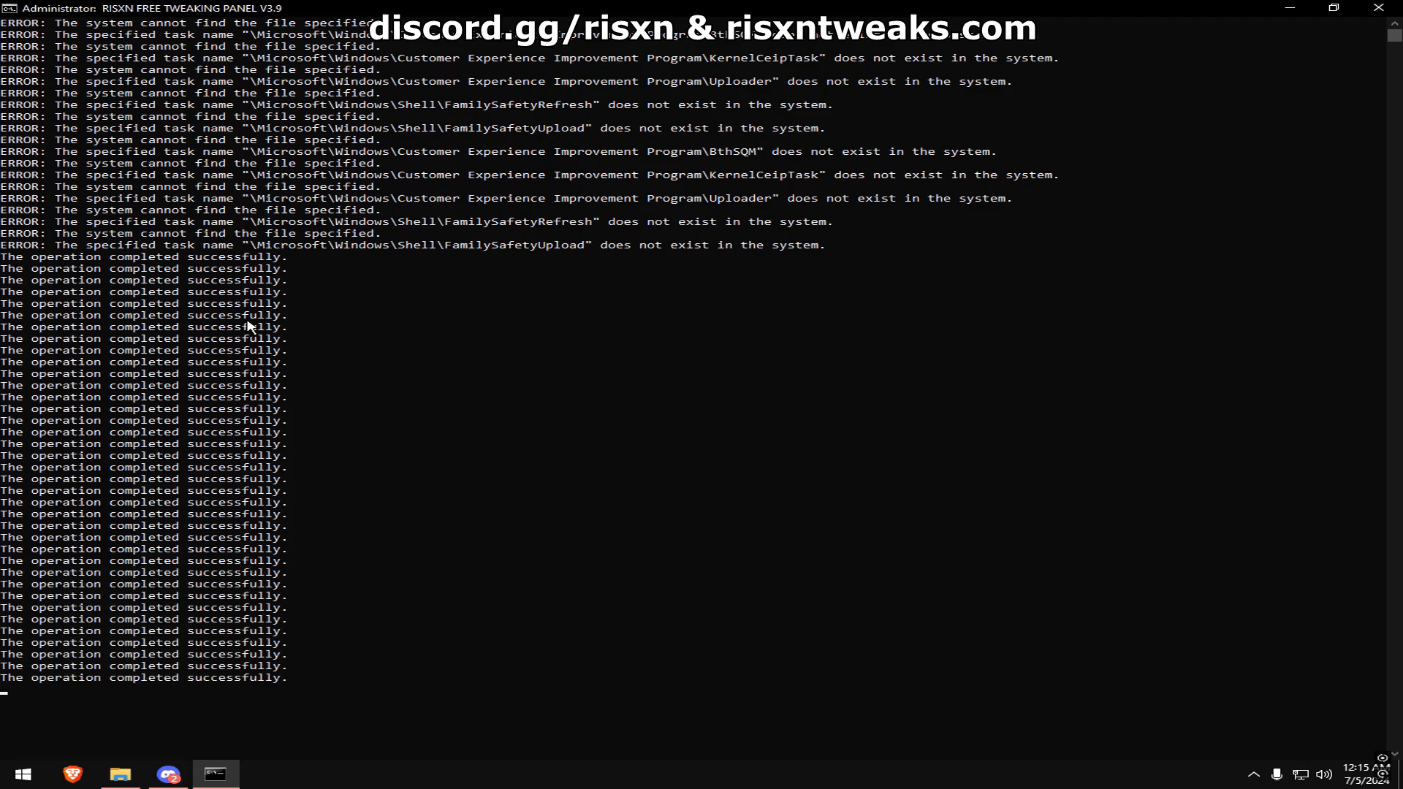
- Let the telemetry scheduled-task removal run and continue past its completion message
scroll("down", 3)
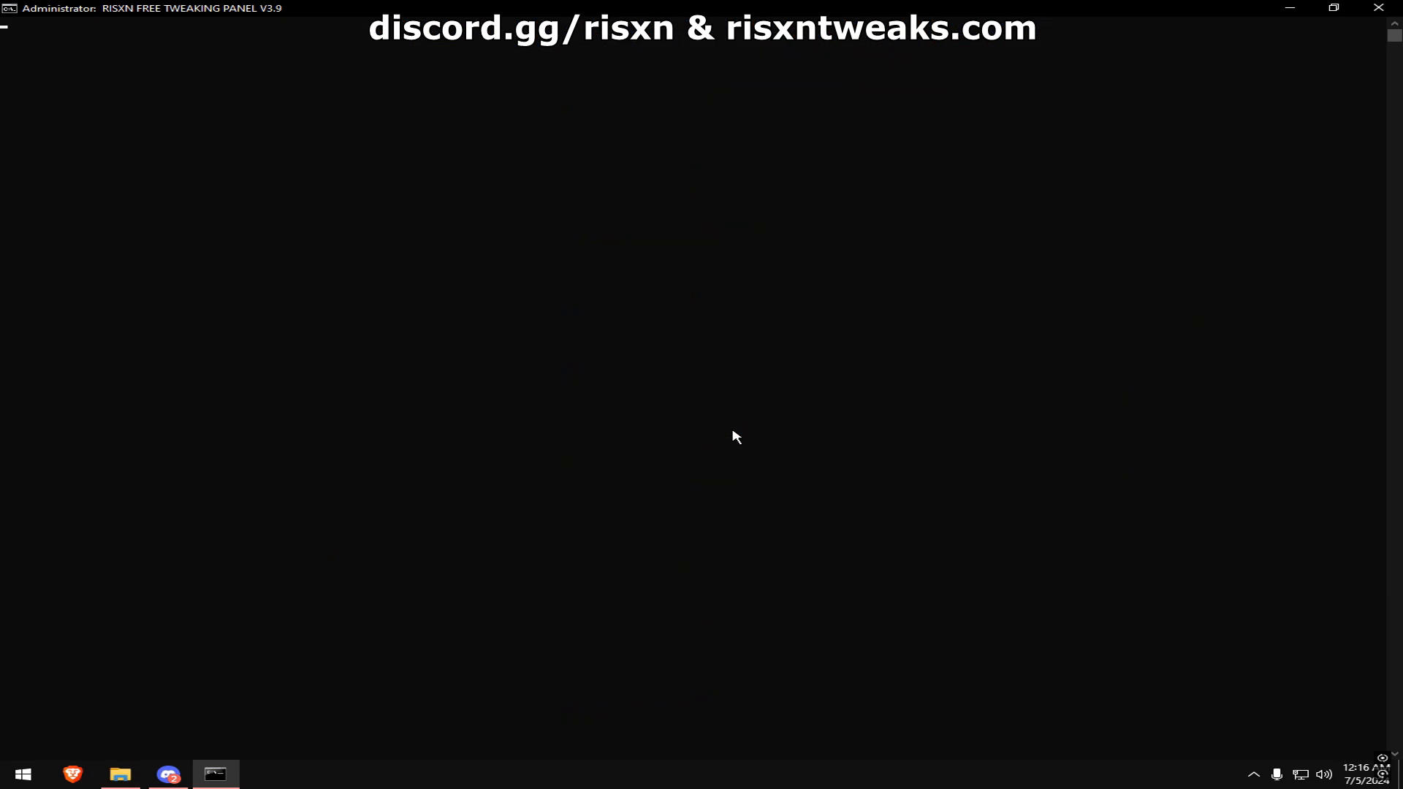
mouse_move(427, 226)
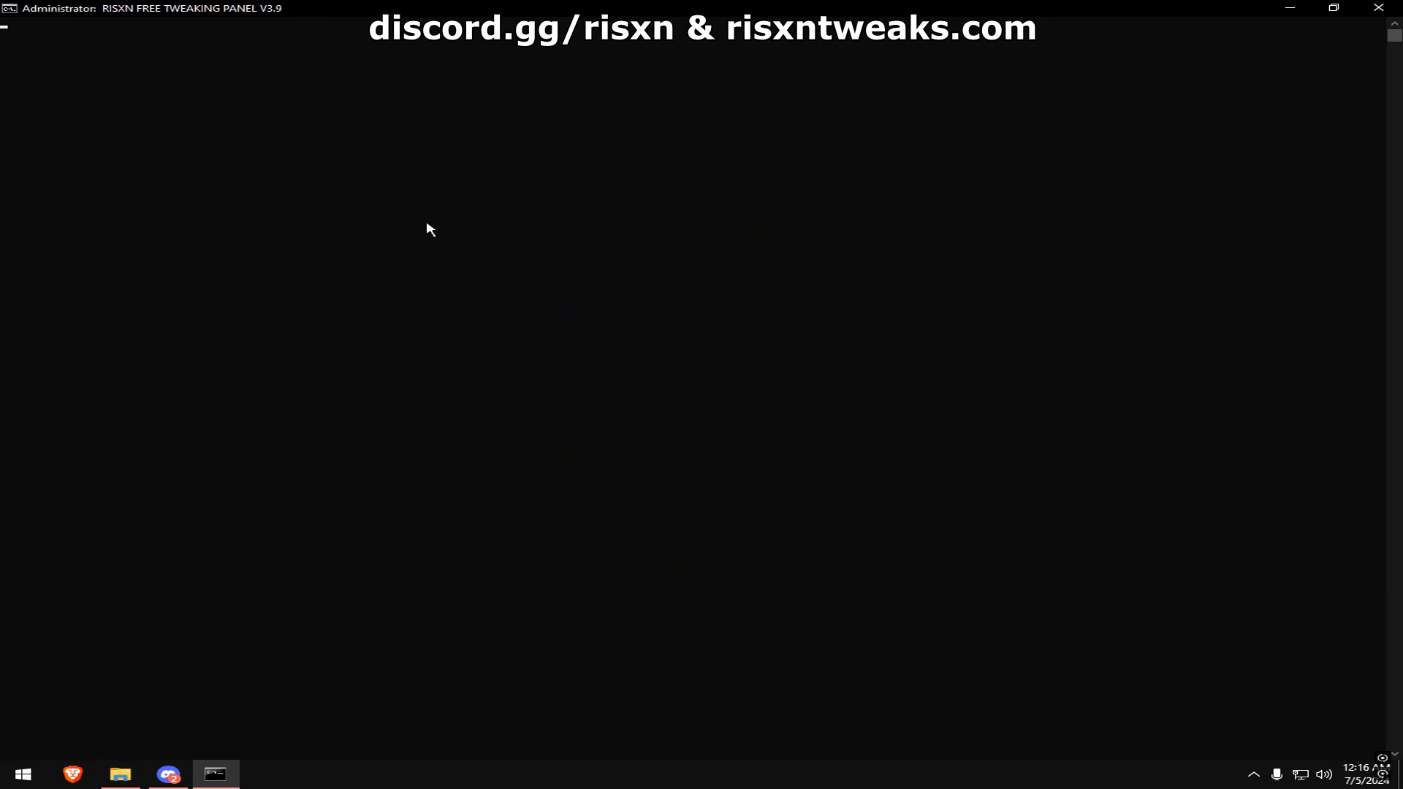
mouse_move(410, 169)
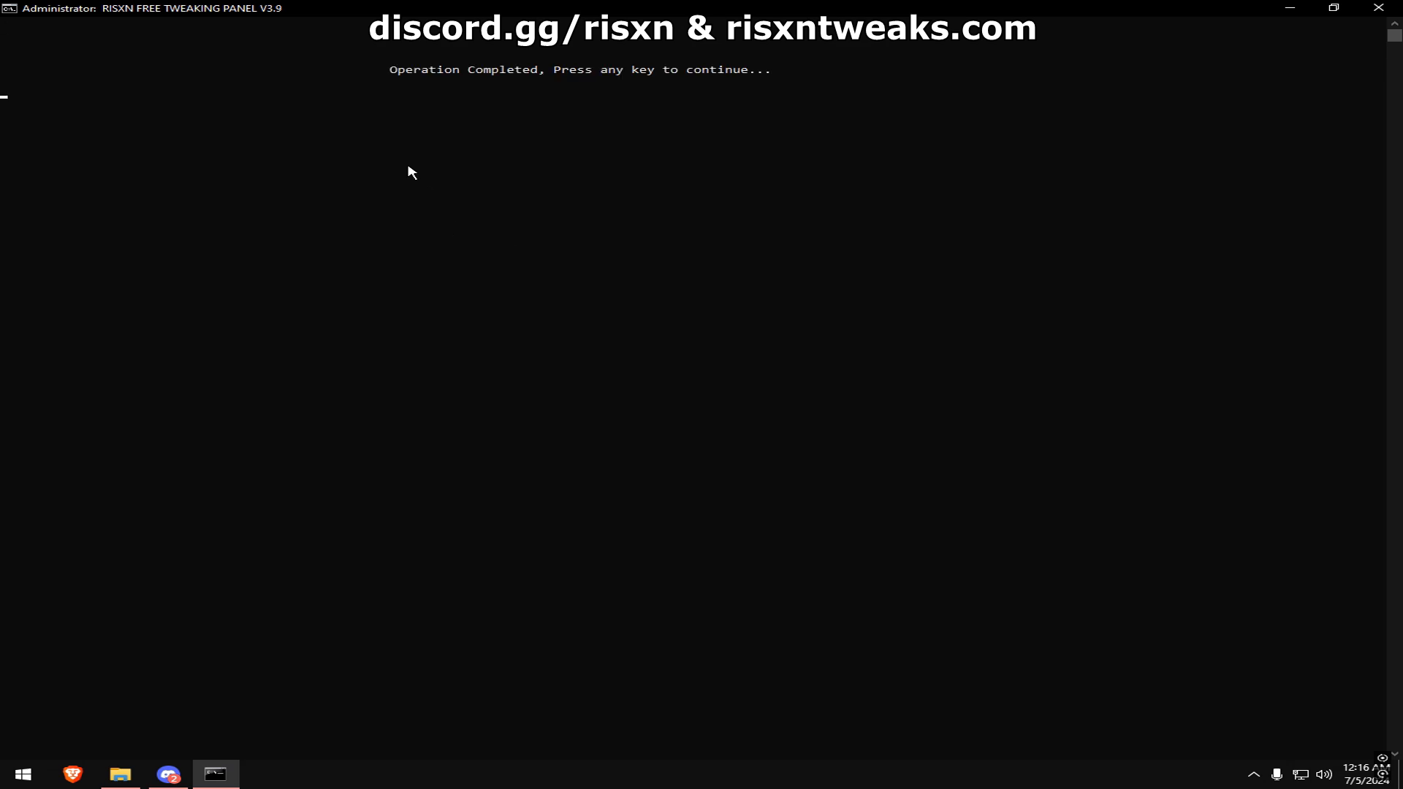
key("enter")
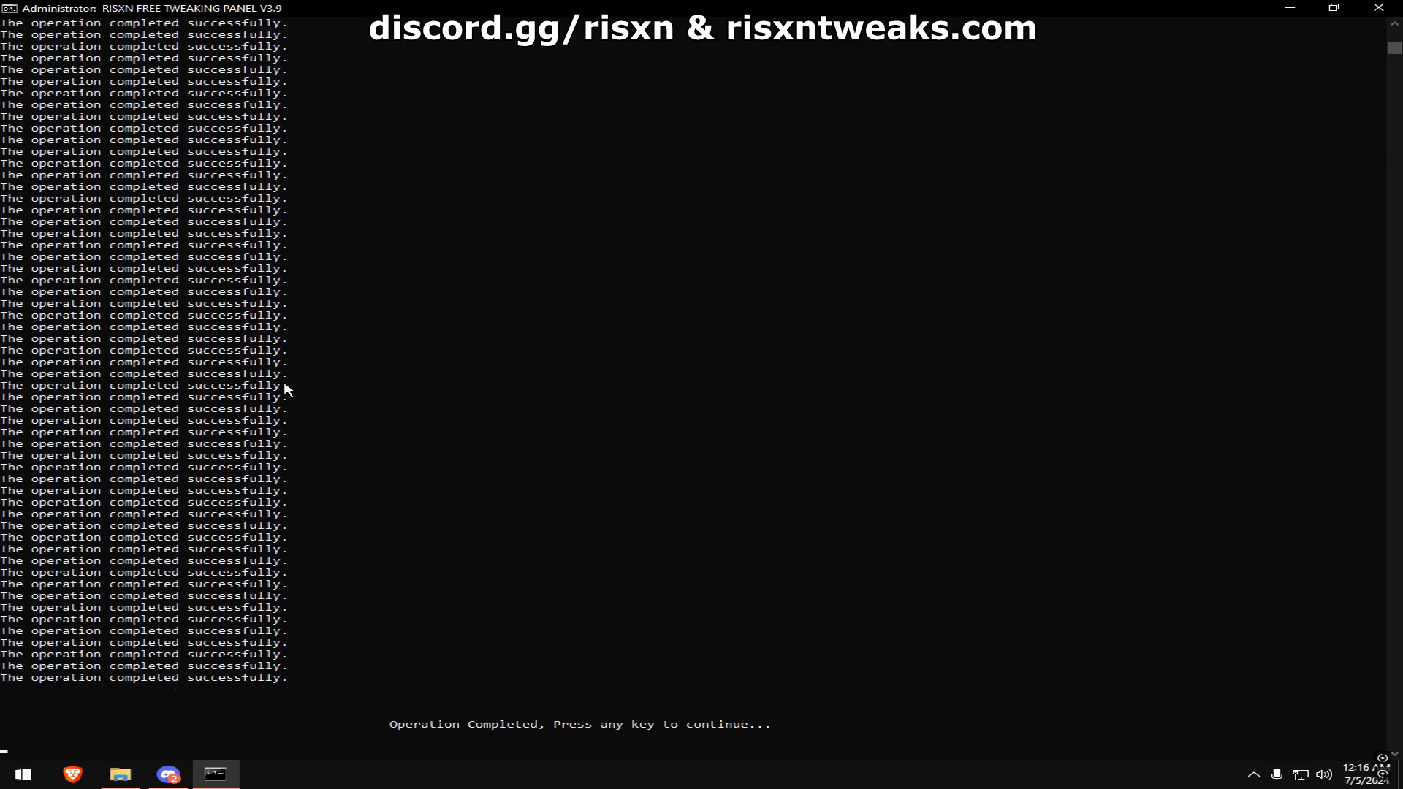
- Continue past completion and select the Autoruns option [F] from the panel menu
key("enter")
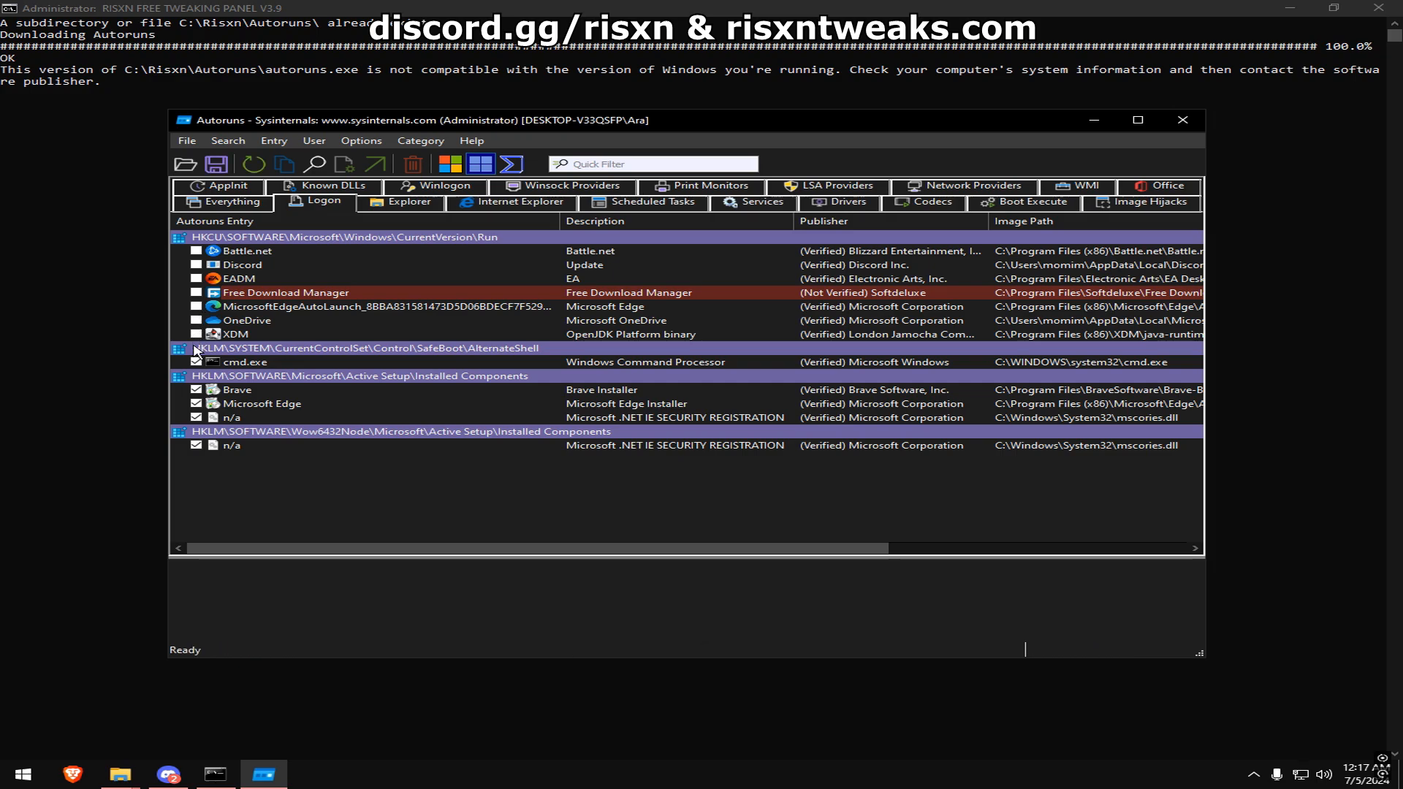
left_click(231, 418)
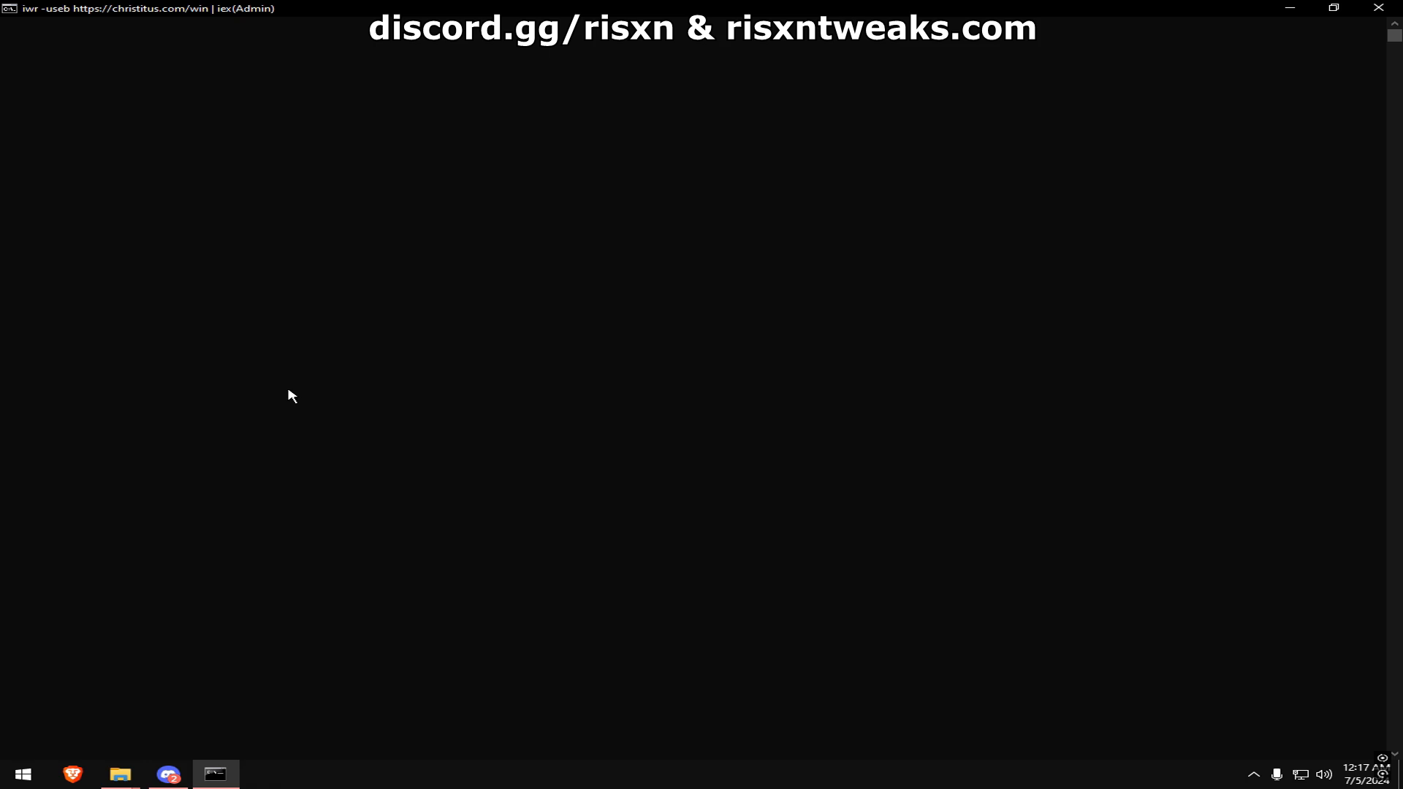
mouse_move(482, 207)
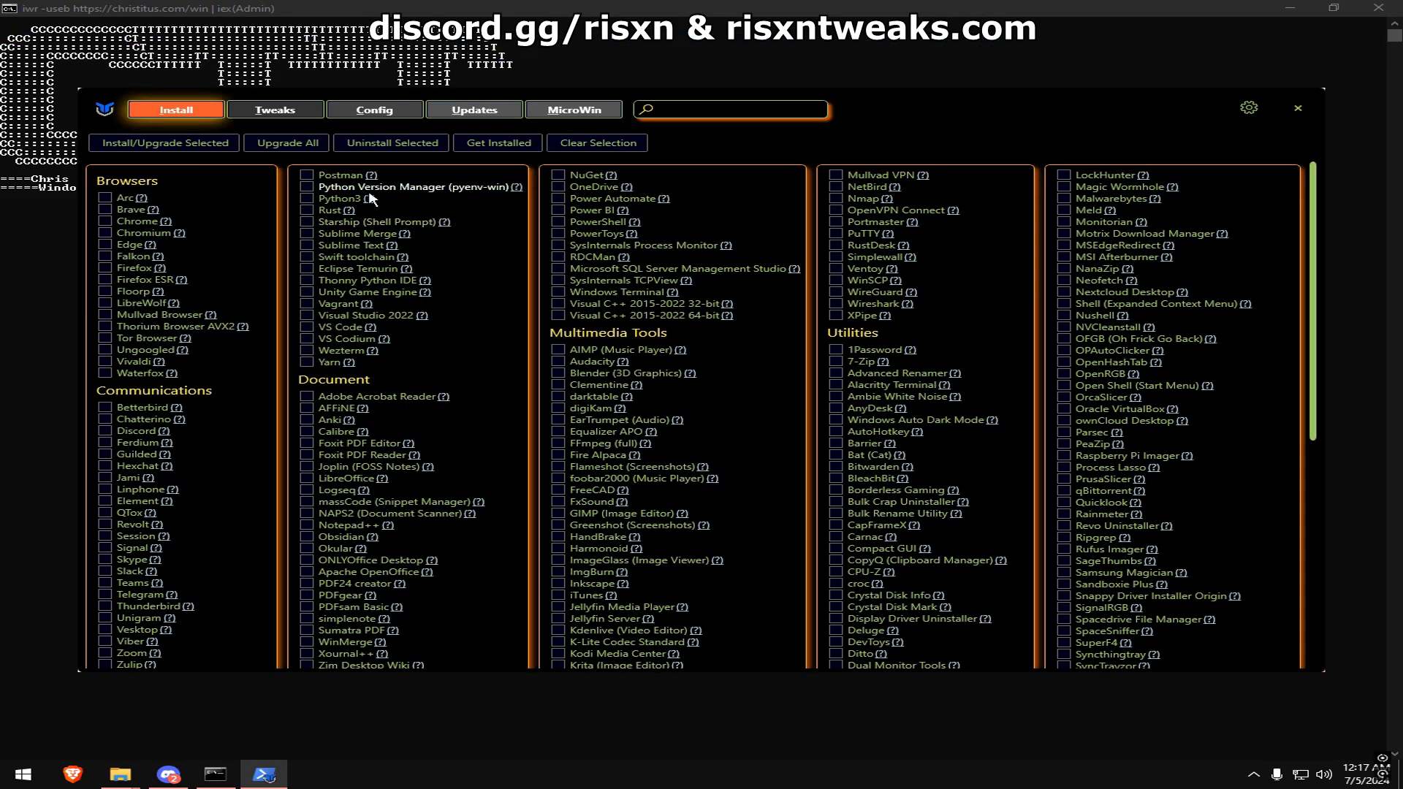
- Select the Standard essential tweaks and turn off preferences like Snap Assist Suggestion and Sticky Keys, keeping Dark Theme
left_click(275, 109)
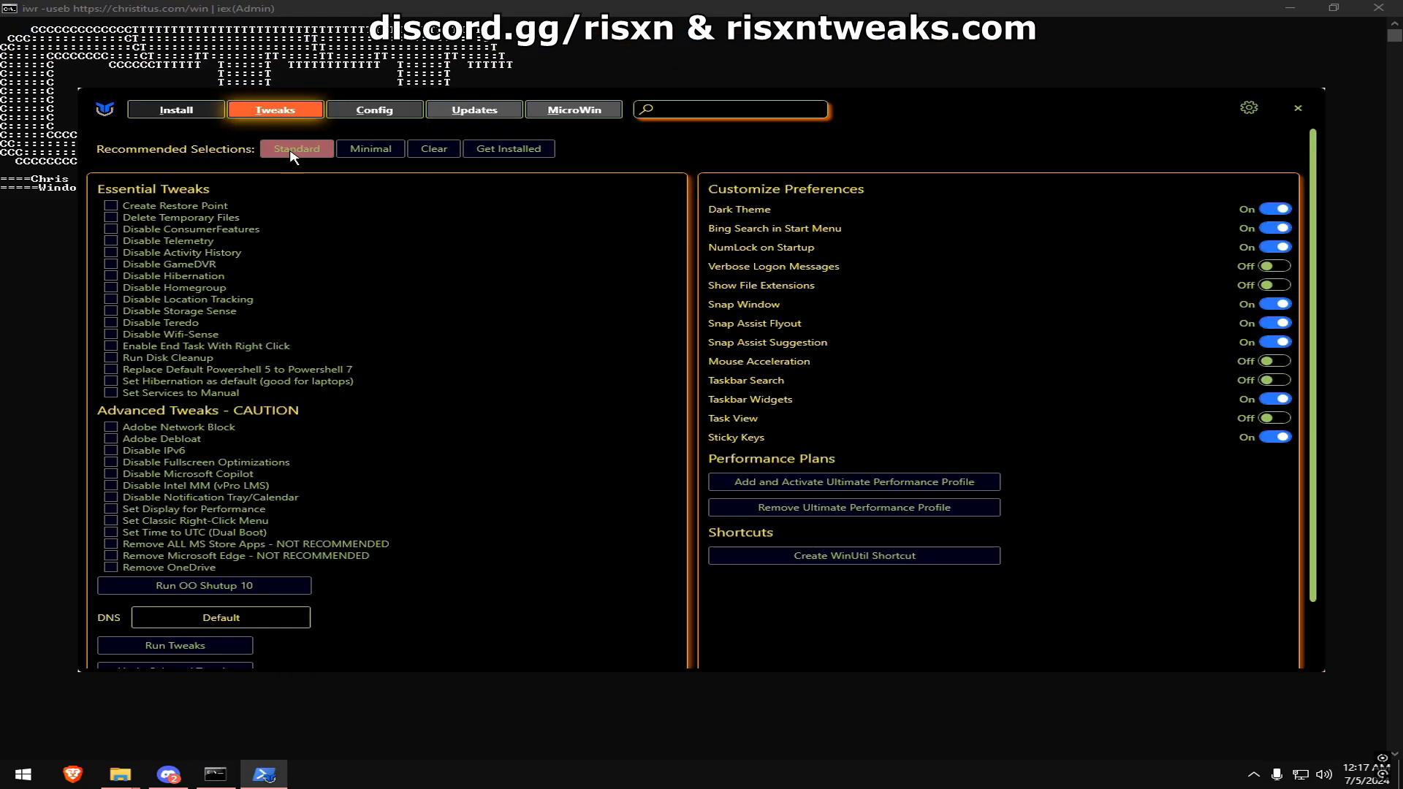
left_click(296, 149)
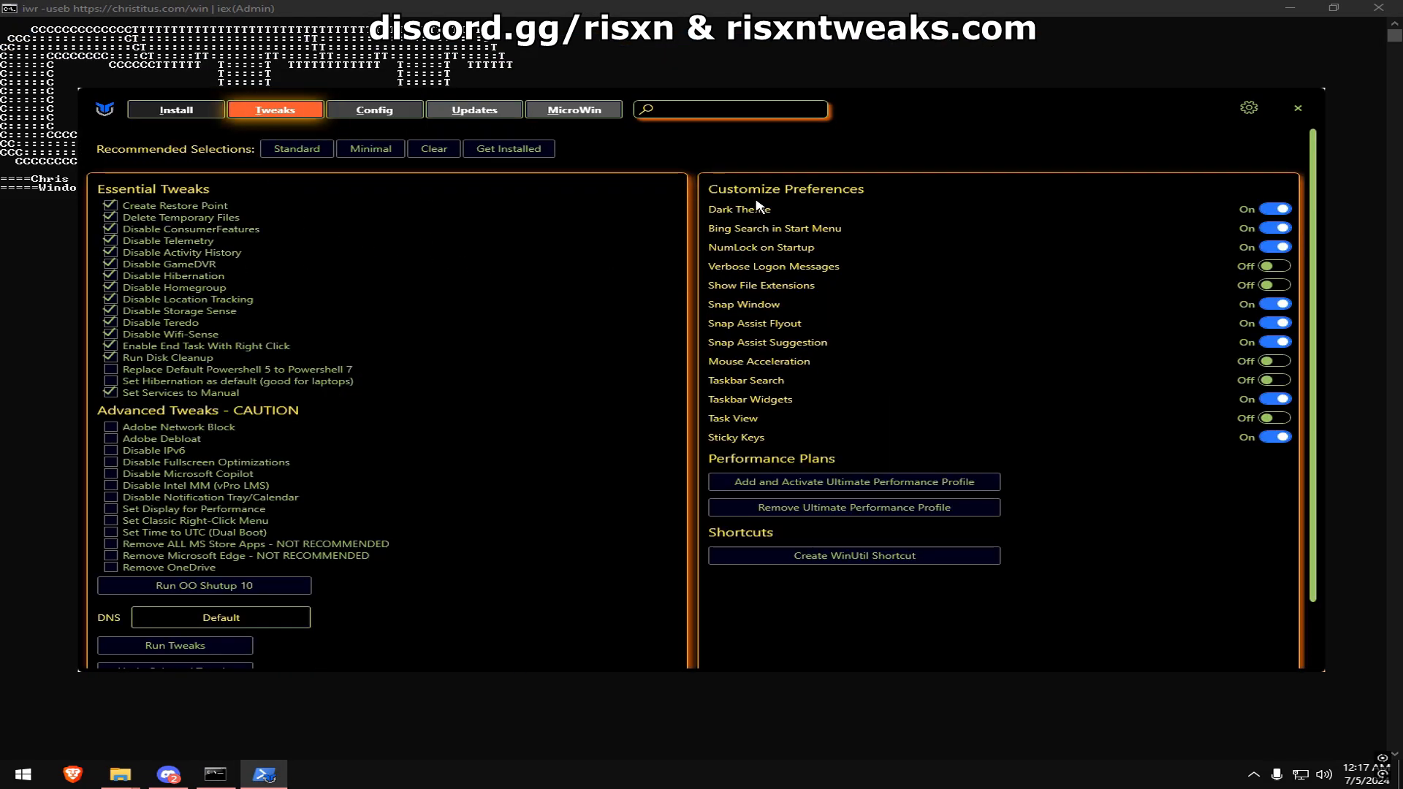
left_click(1275, 227)
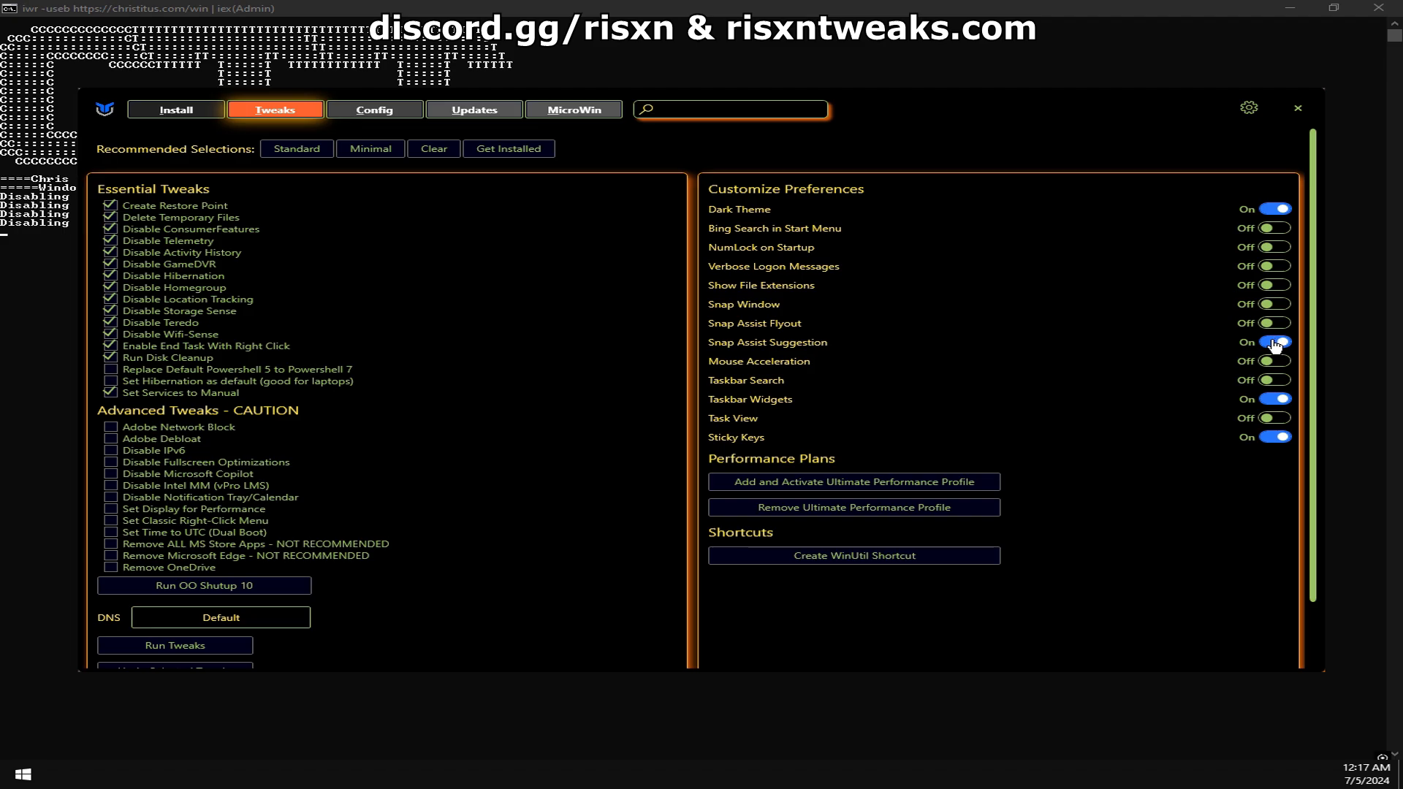
left_click(1274, 342)
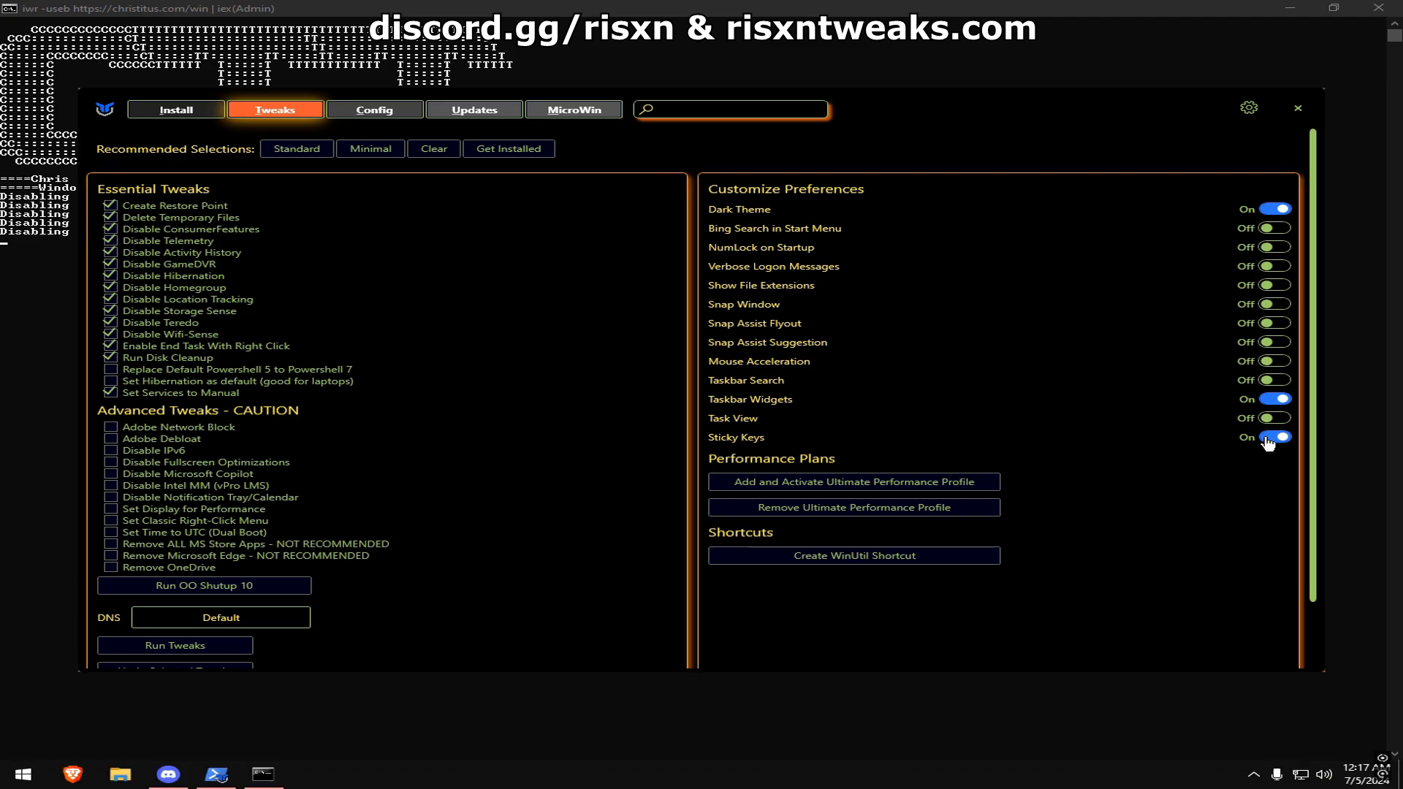
left_click(1275, 437)
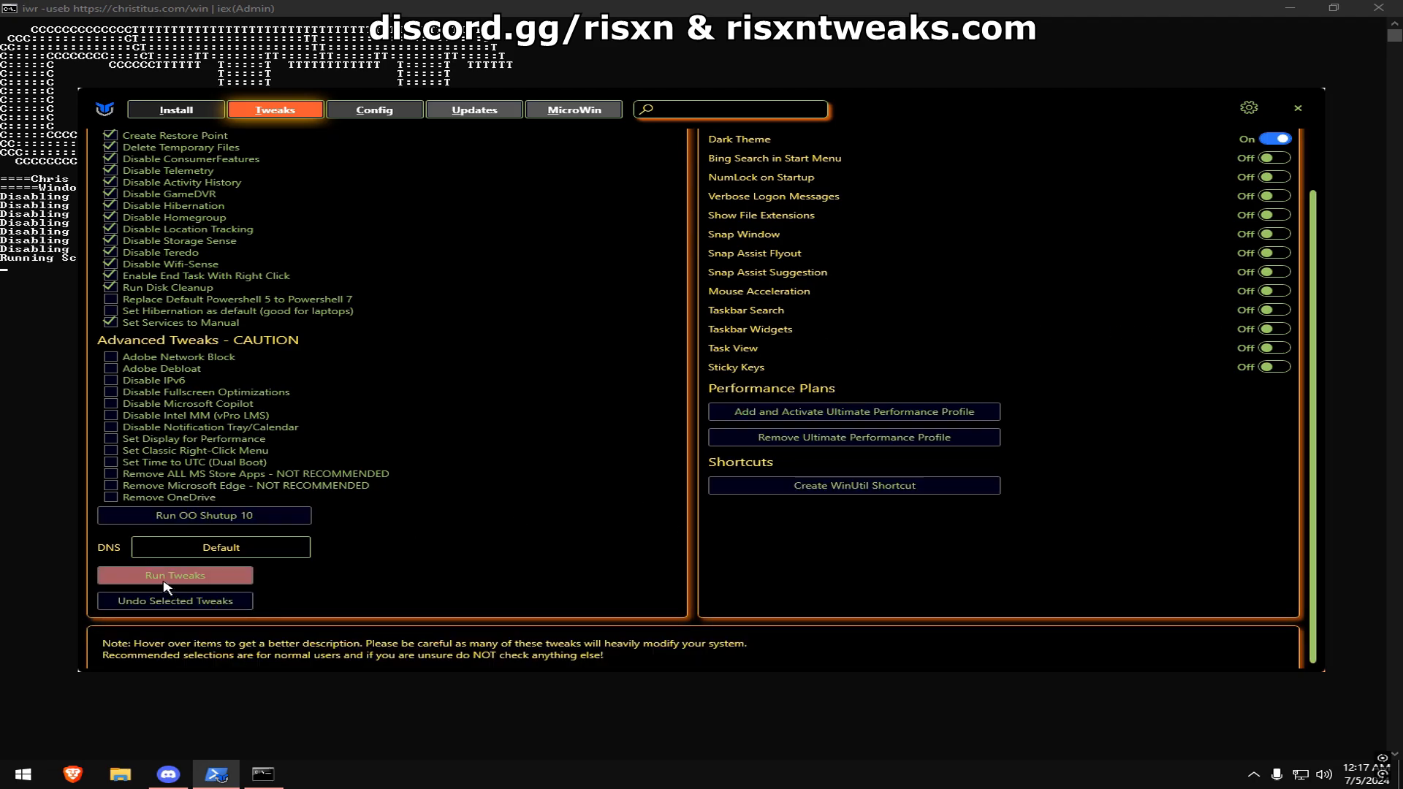
- Run the selected WinUtil tweaks, starting the restore point and service changes
left_click(175, 576)
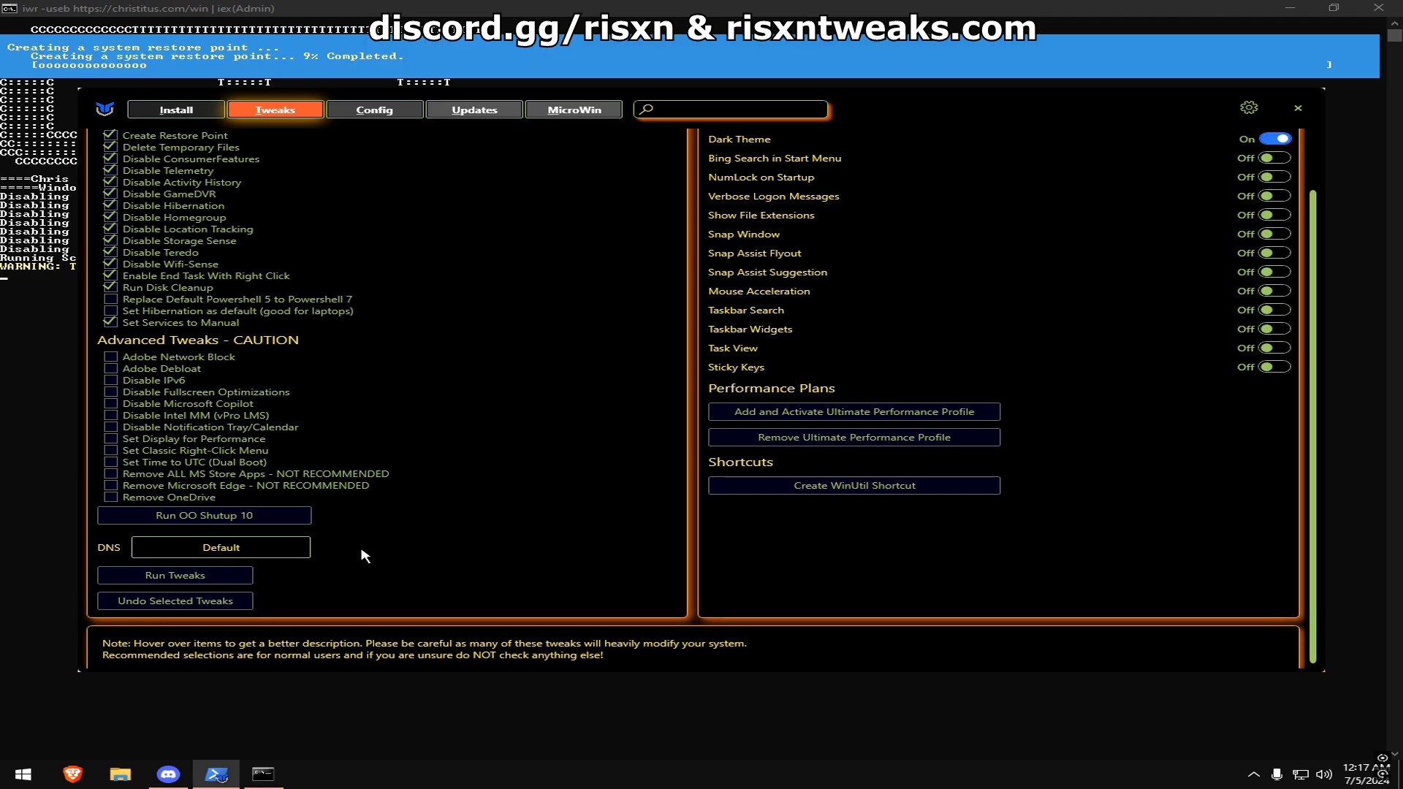
mouse_move(393, 535)
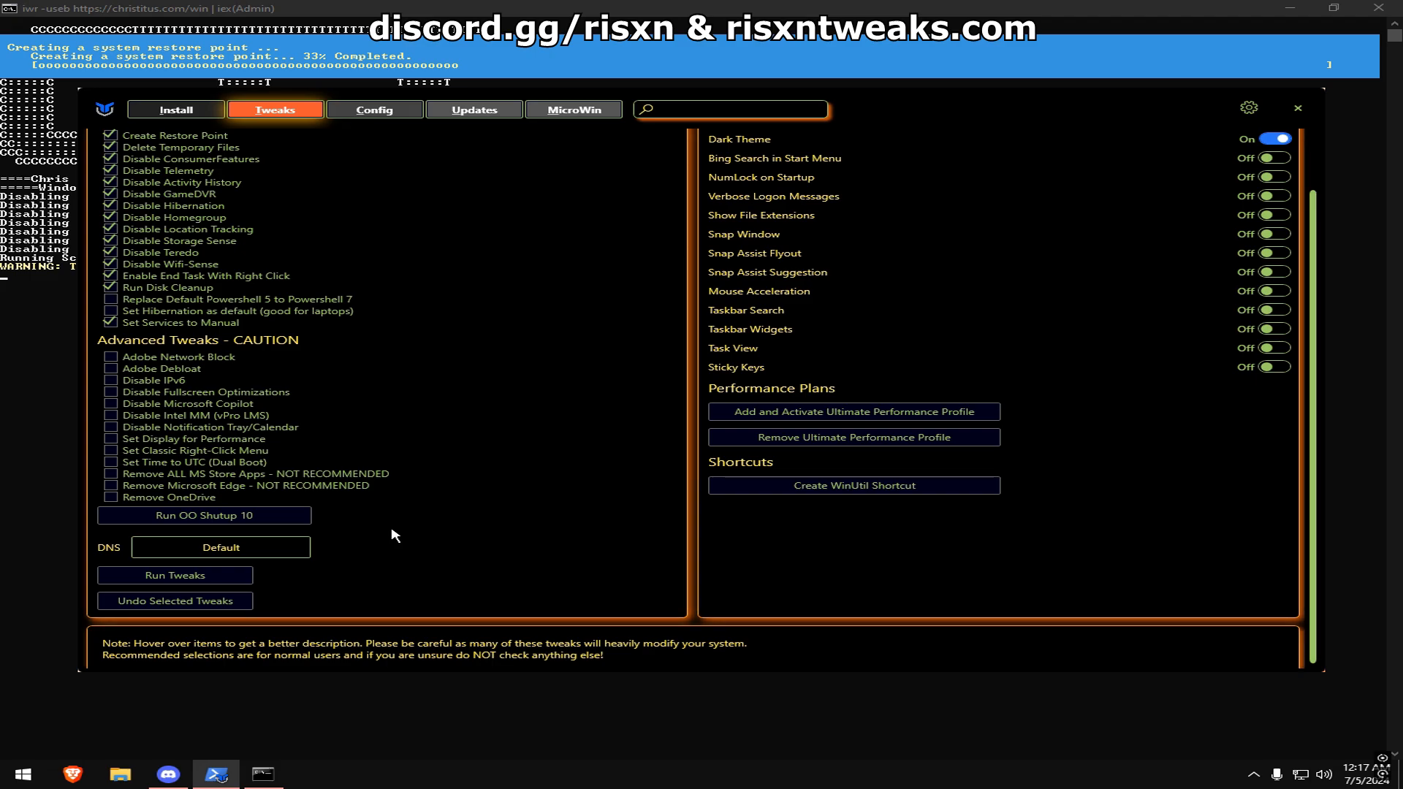
mouse_move(378, 565)
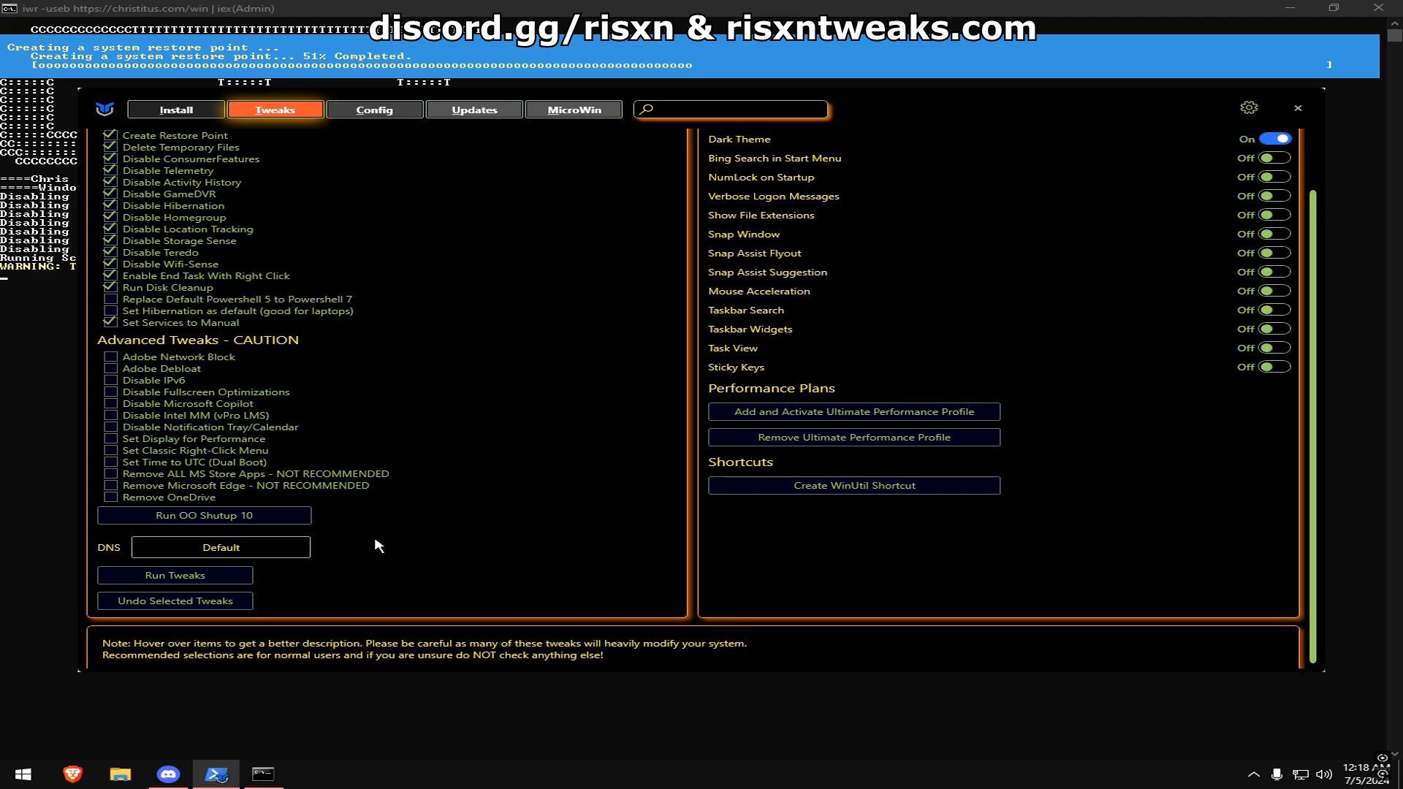
mouse_move(363, 568)
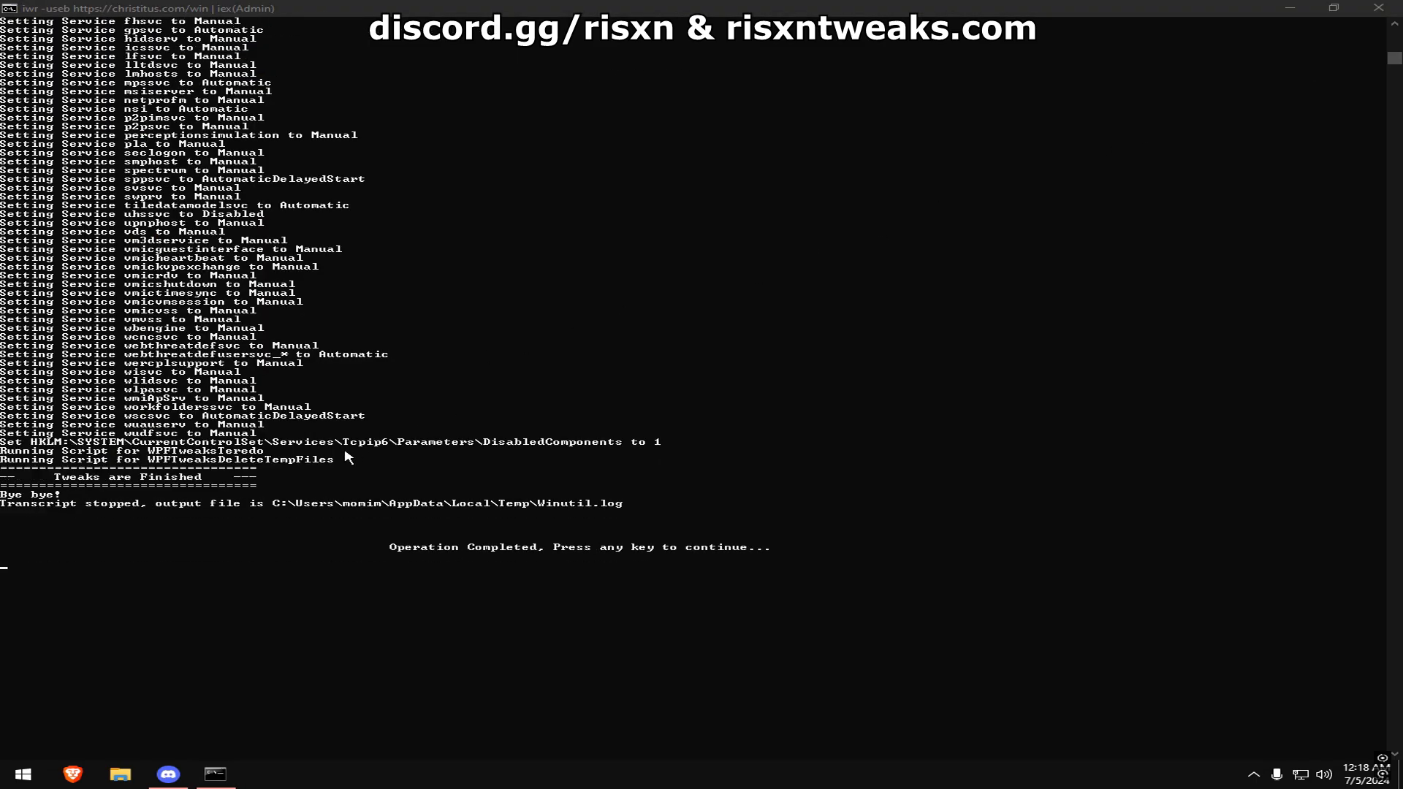
- Return to the menu after the network adapter power tweak and run the [K] Priority tweak
key("enter")
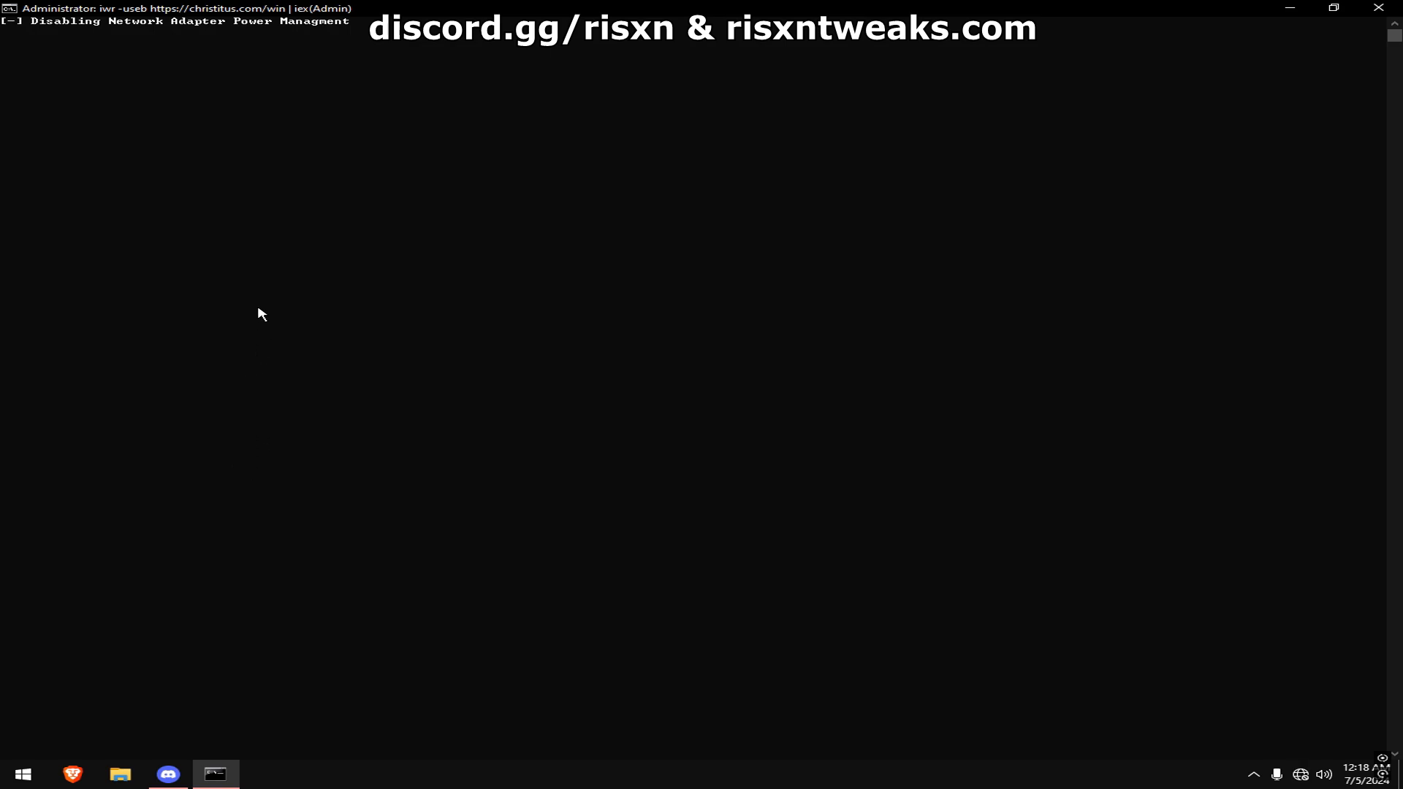
mouse_move(295, 332)
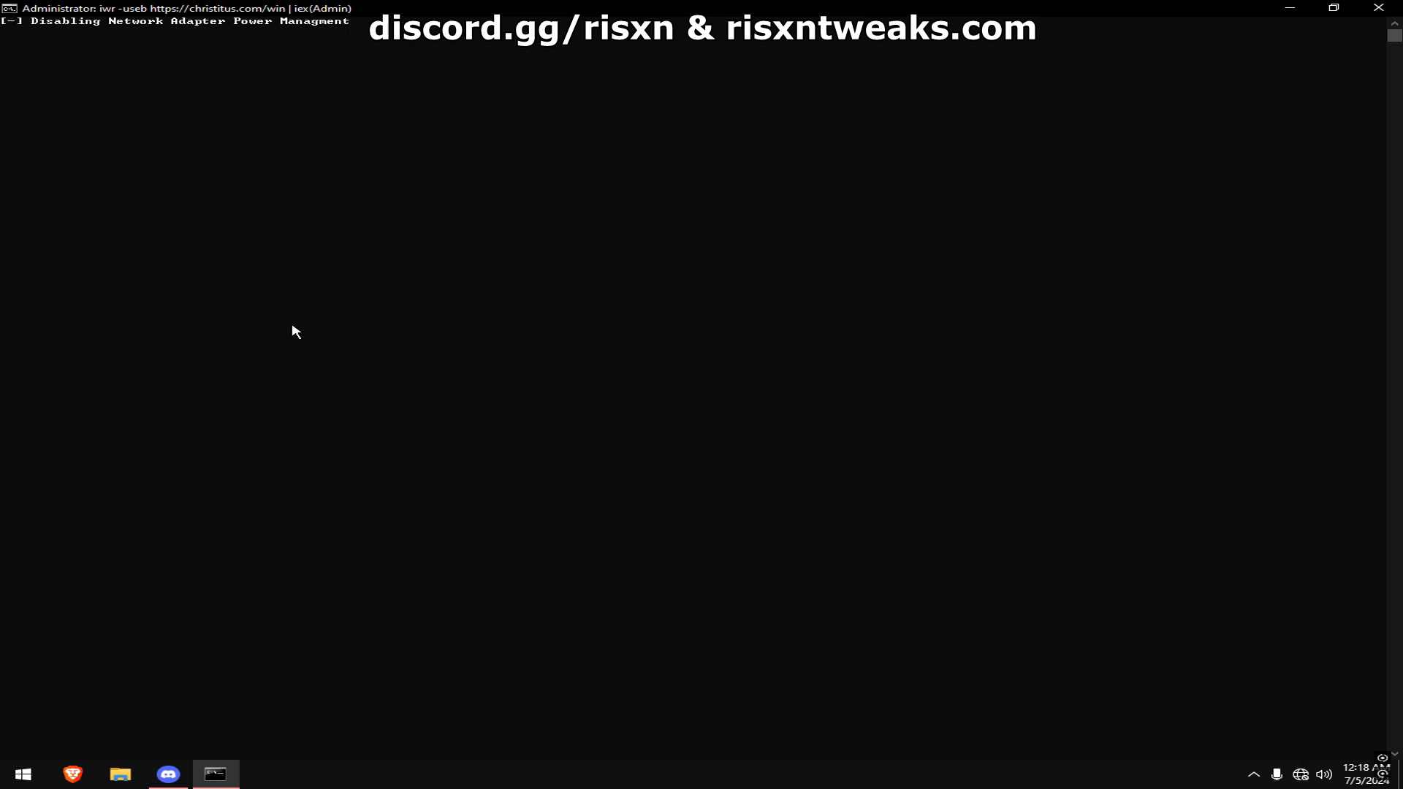
mouse_move(283, 307)
type("K")
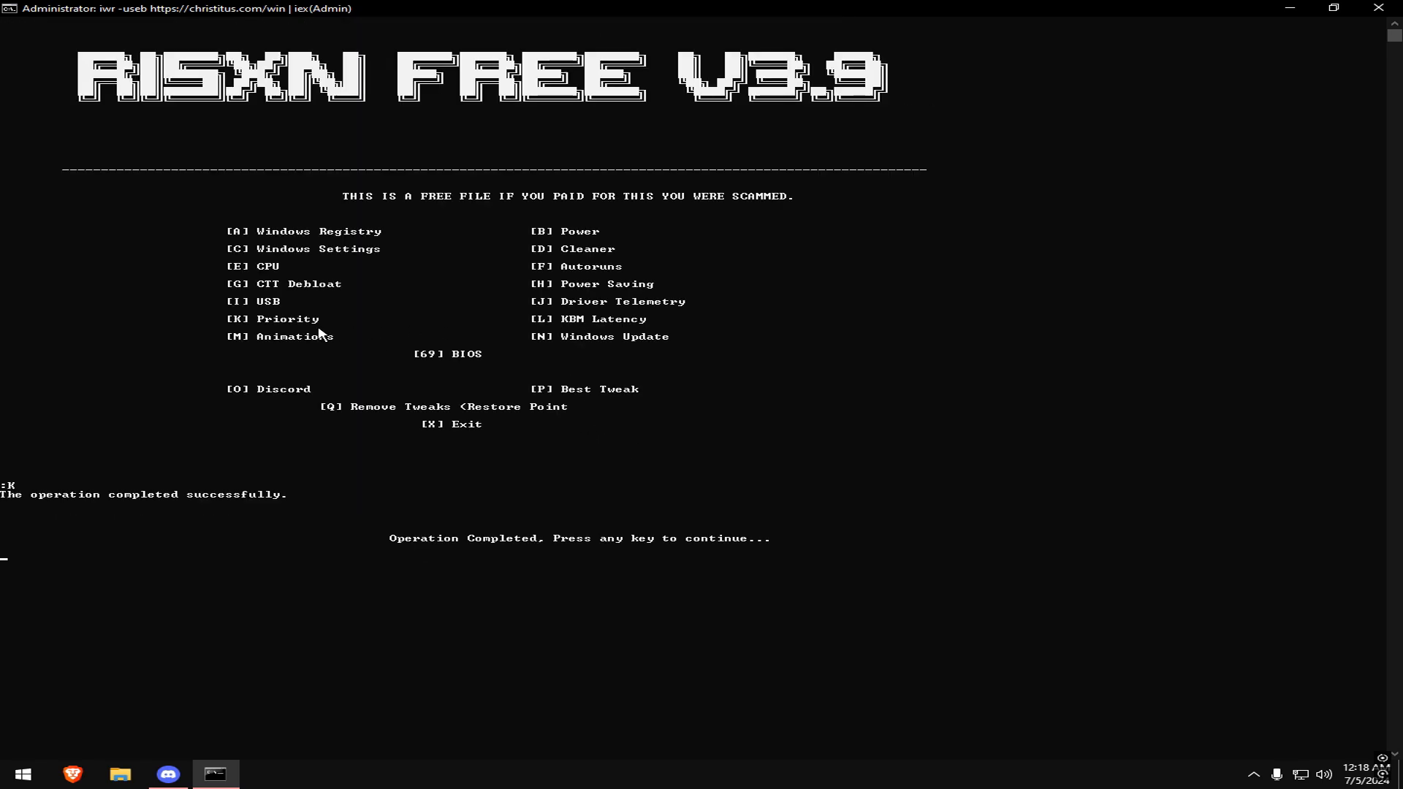
mouse_move(623, 323)
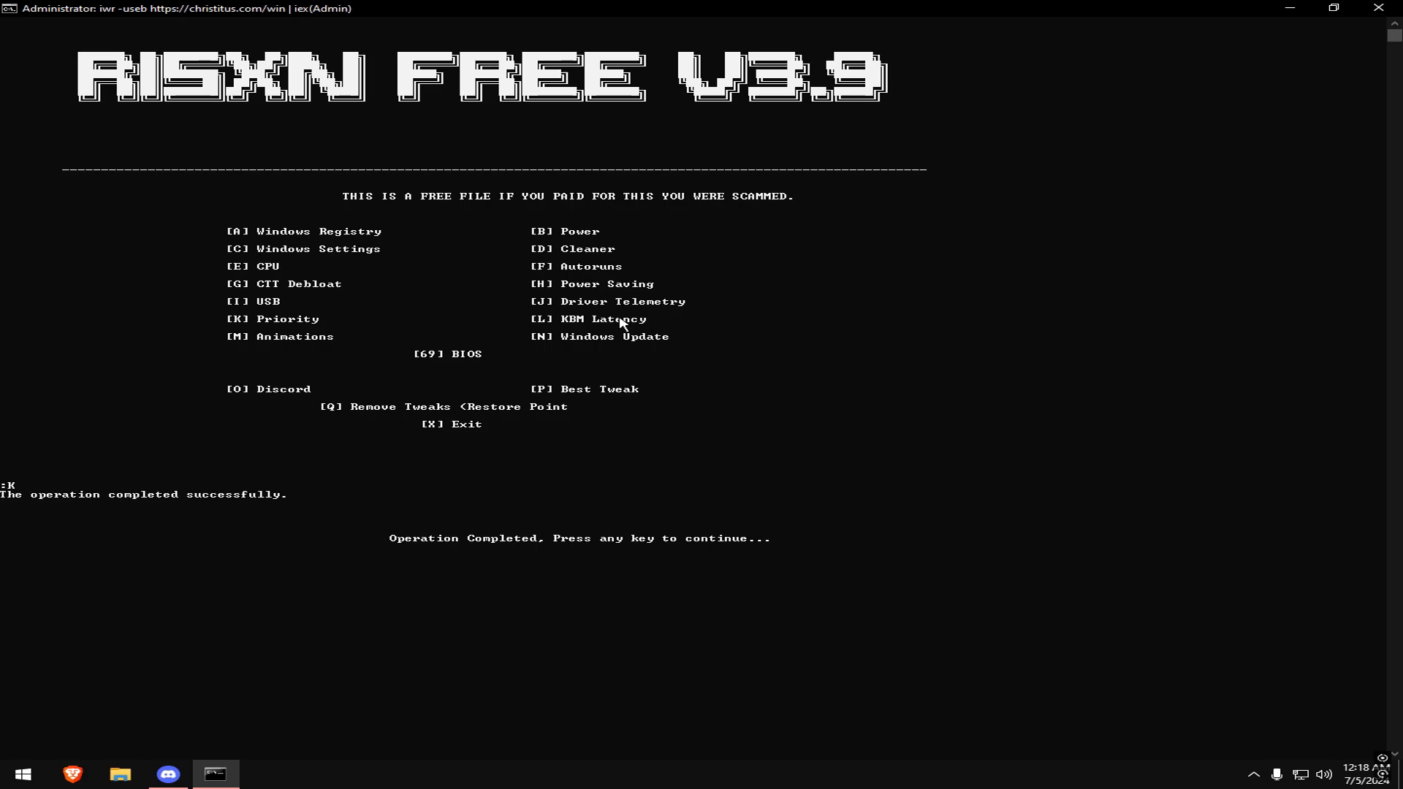
key("enter")
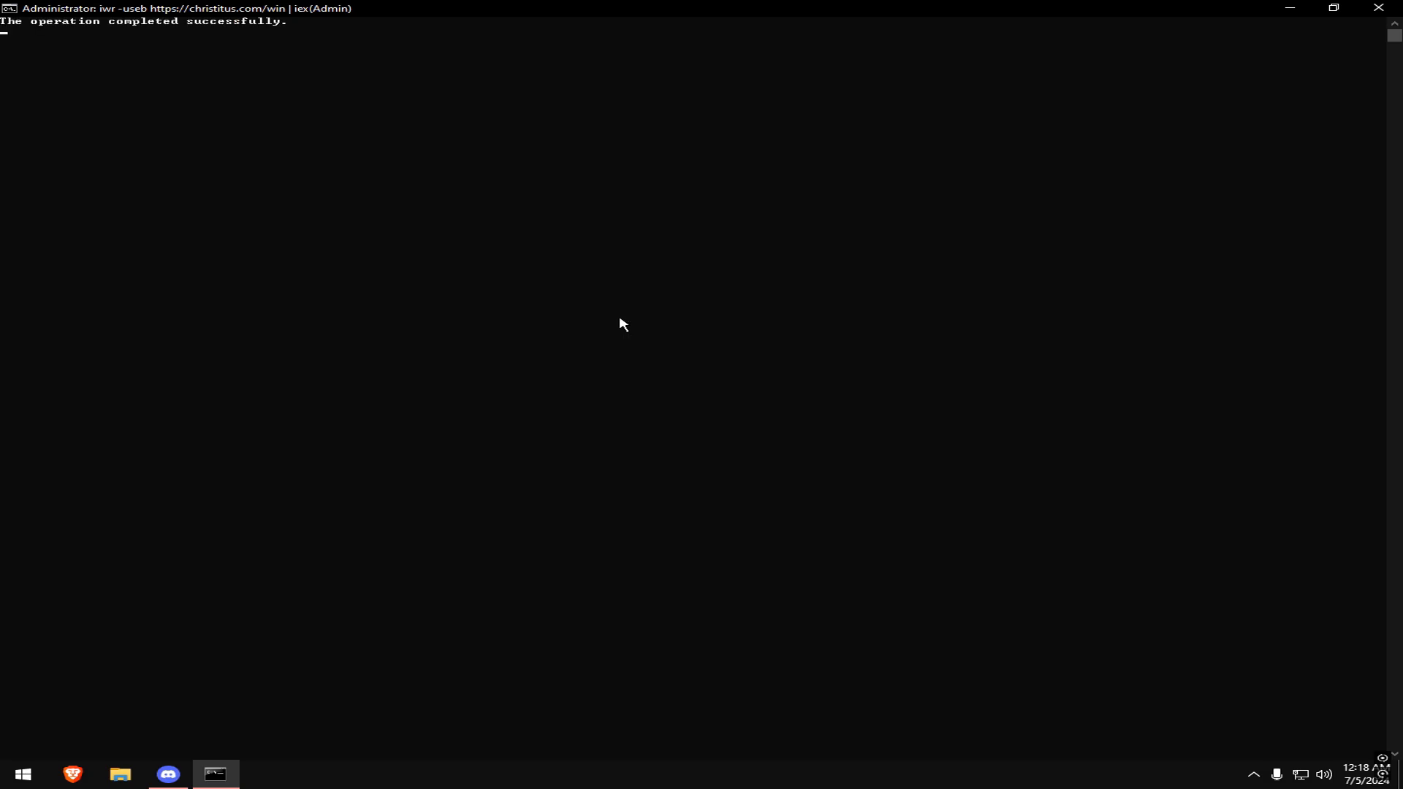